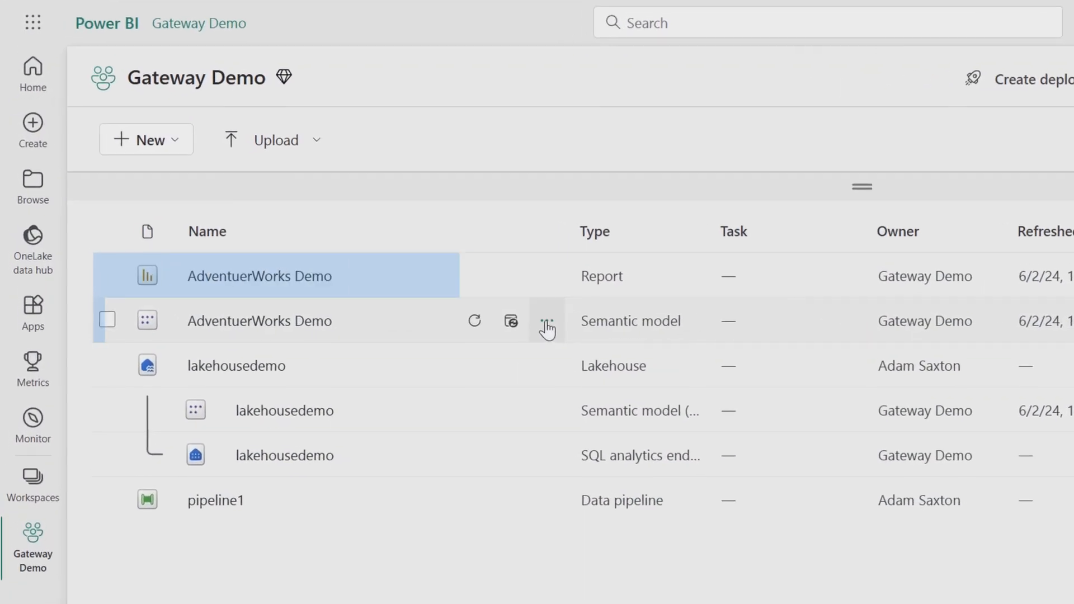
mouse_move(384, 322)
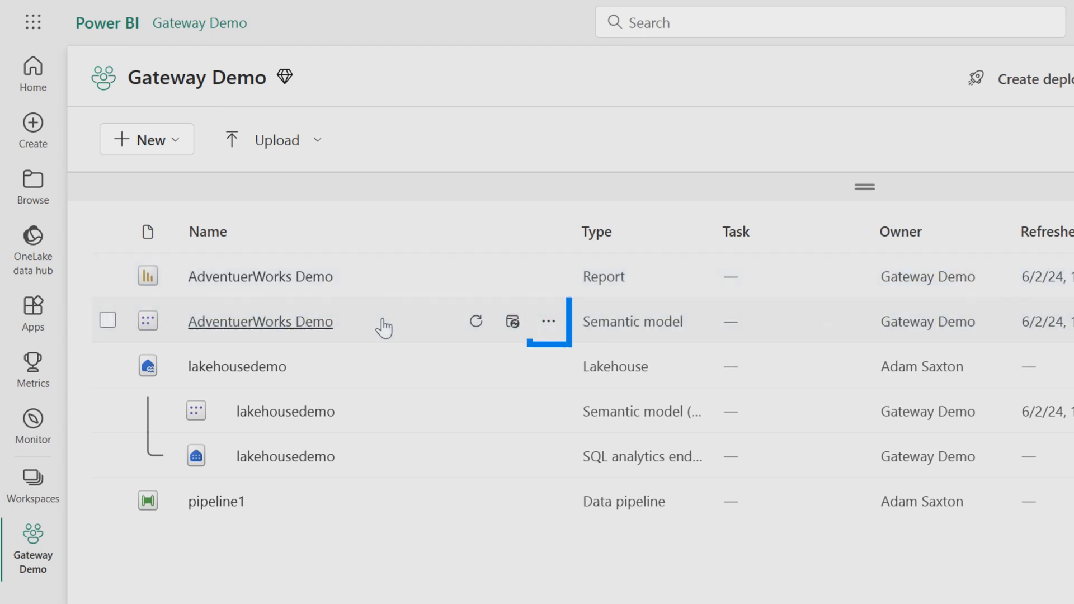
Step: Open AdventuerWorks Demo settings and expand the AdventureWorks gateway's SQL Server and CSV sources
click(549, 321)
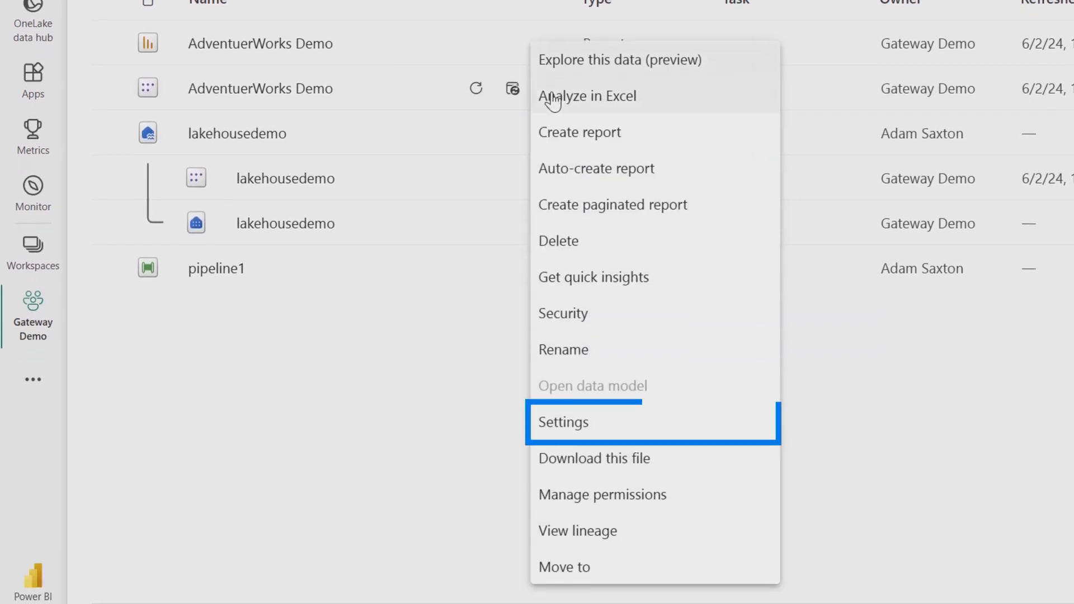
mouse_move(599, 423)
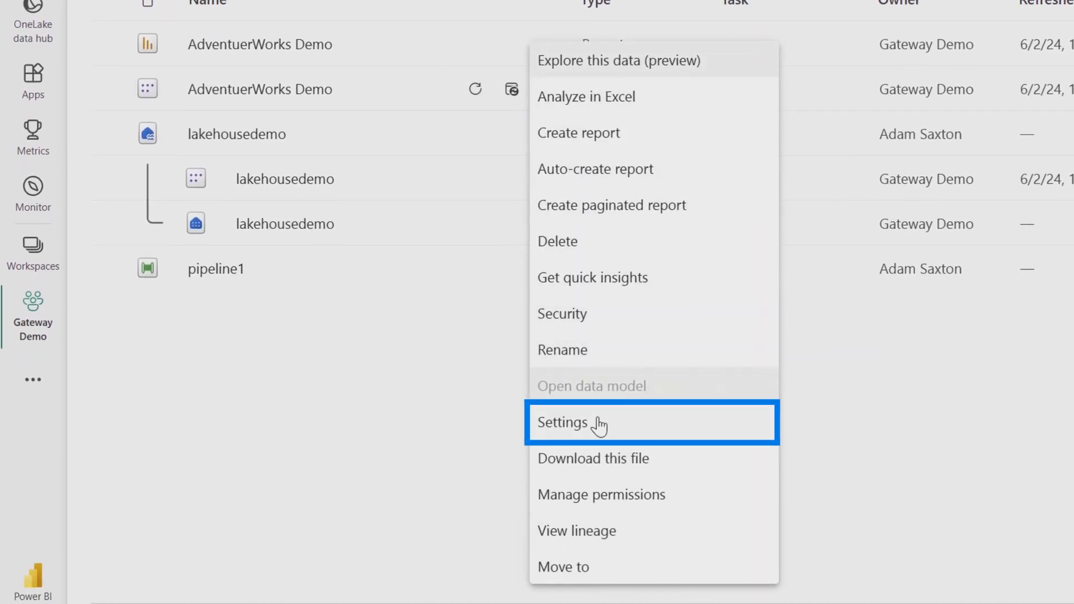
click(572, 423)
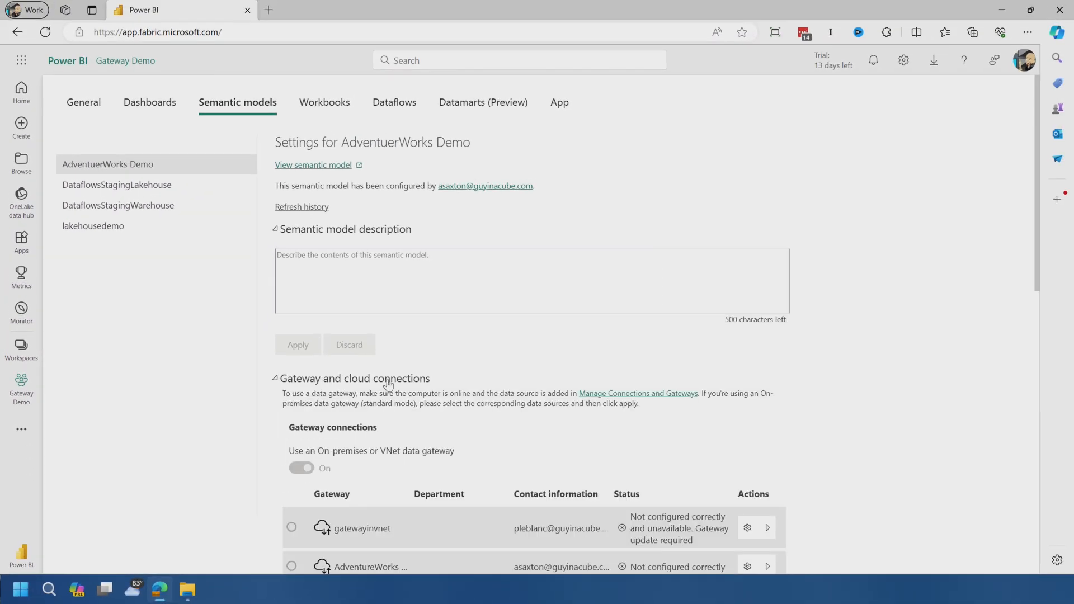
scroll(down, 3)
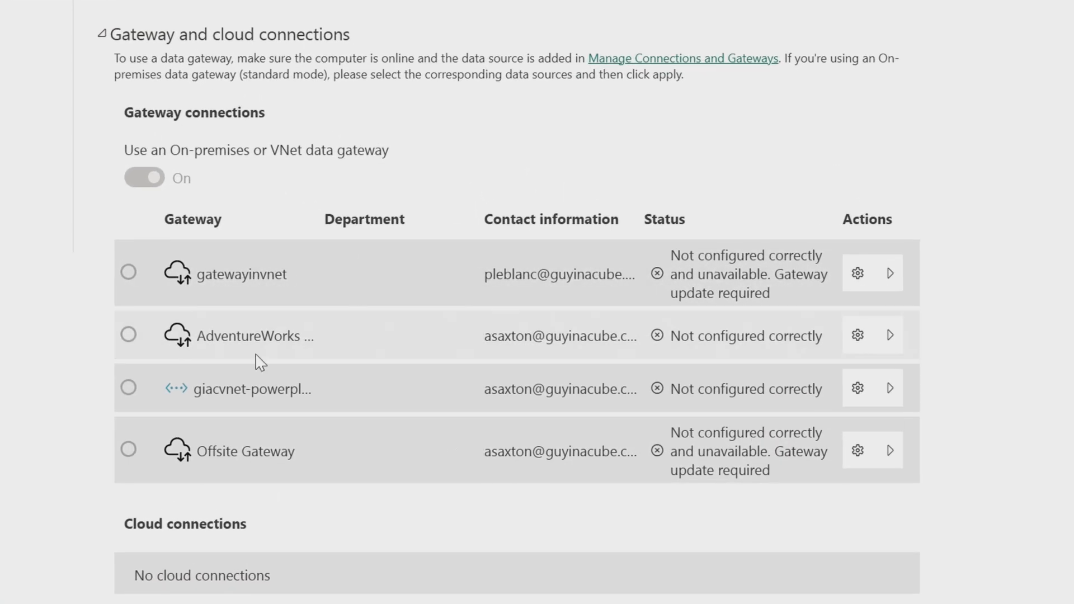
mouse_move(324, 327)
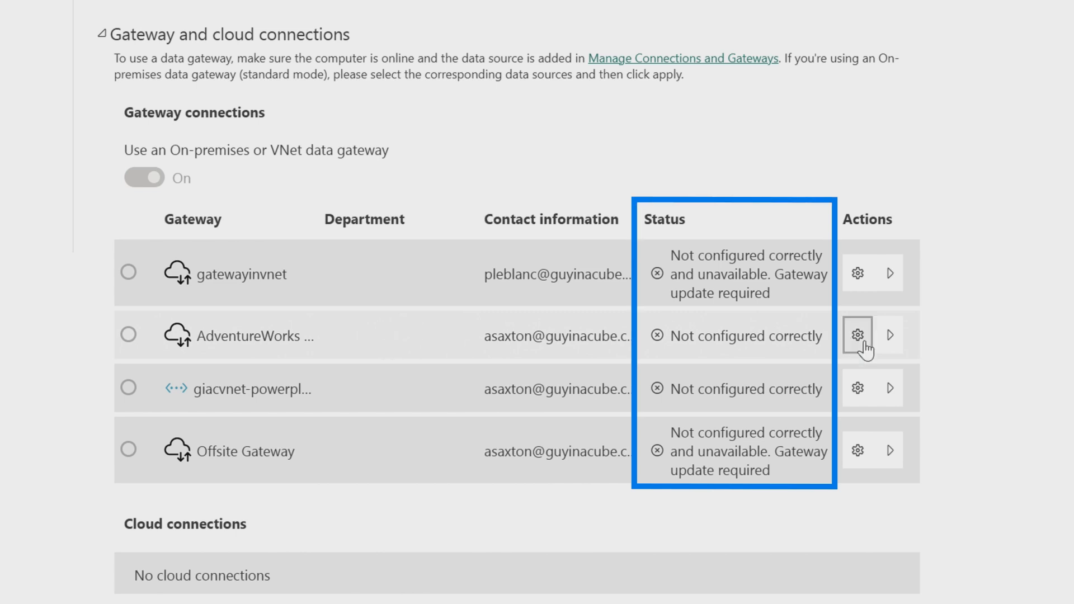
click(888, 335)
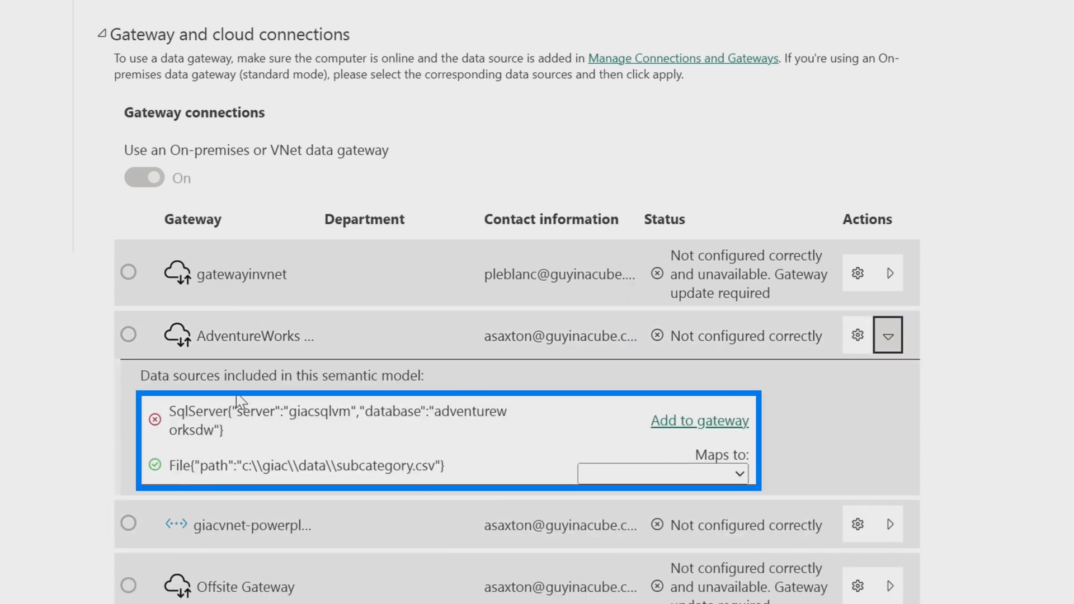
mouse_move(299, 445)
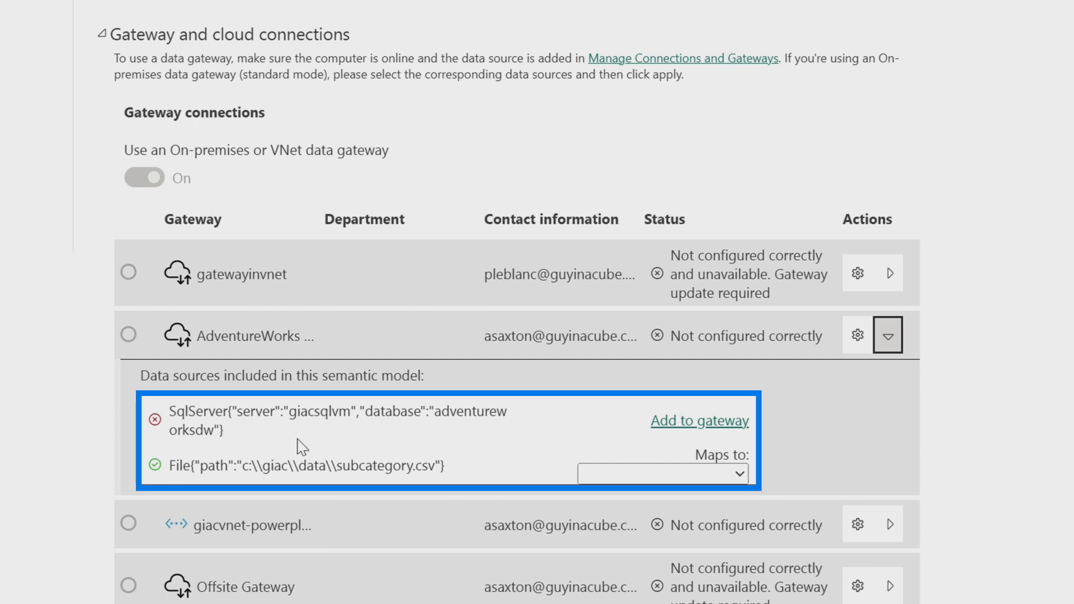
mouse_move(317, 439)
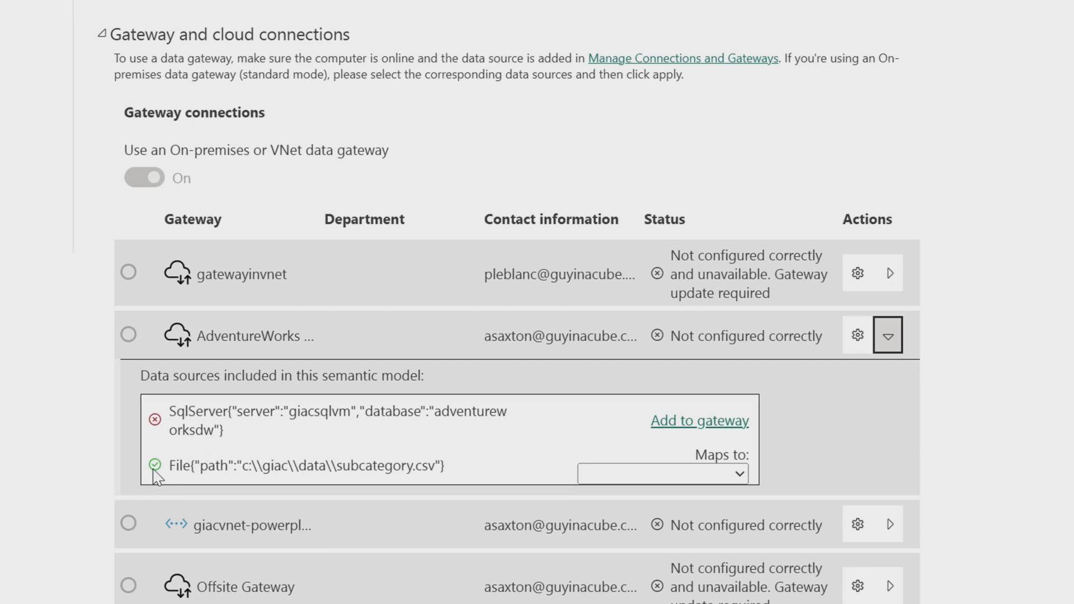
click(308, 466)
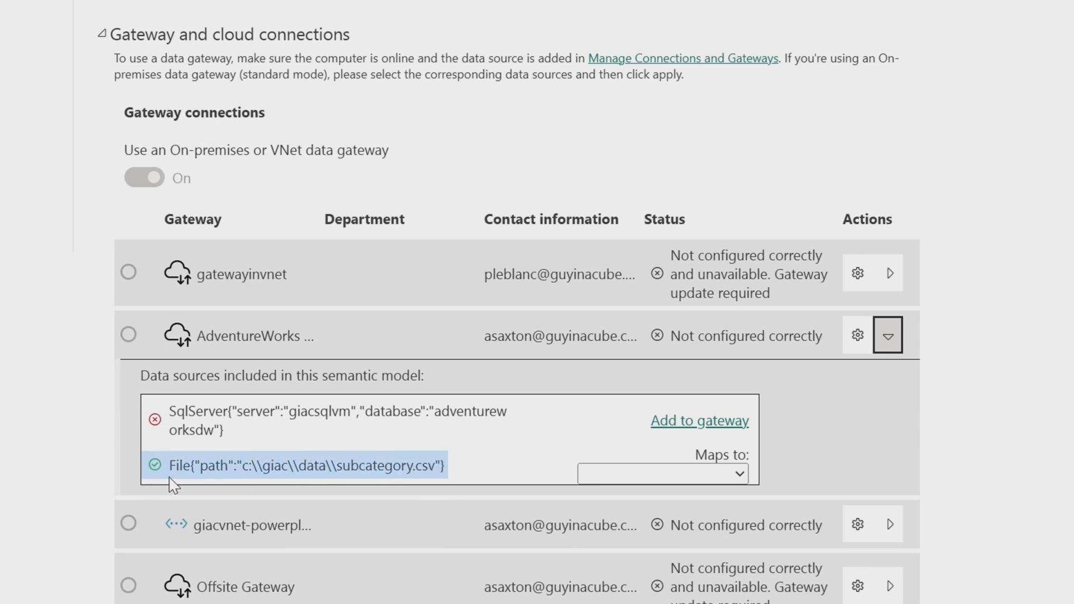
mouse_move(236, 335)
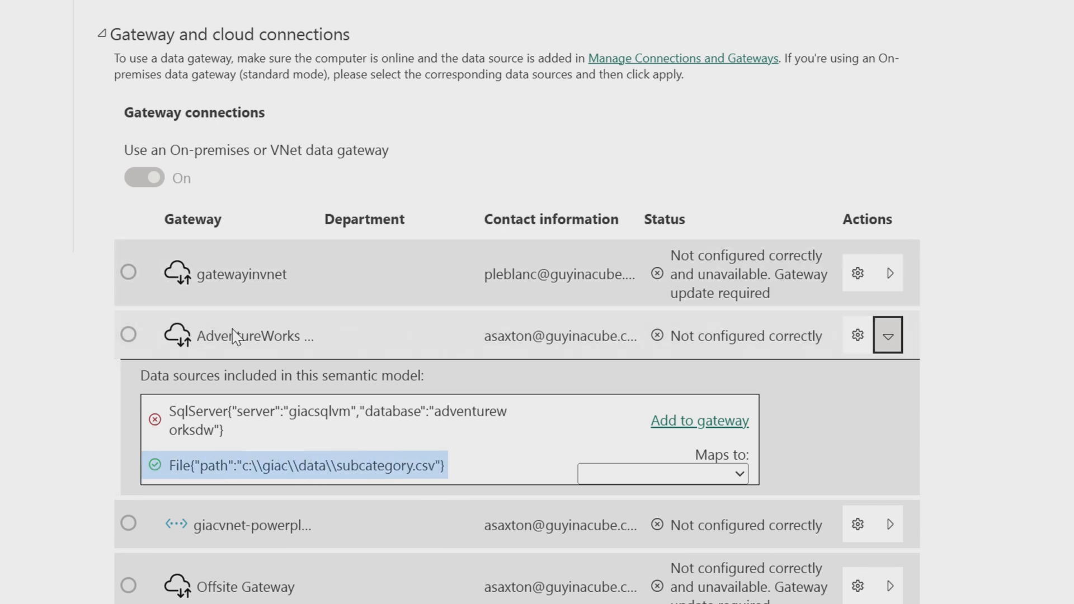
mouse_move(309, 451)
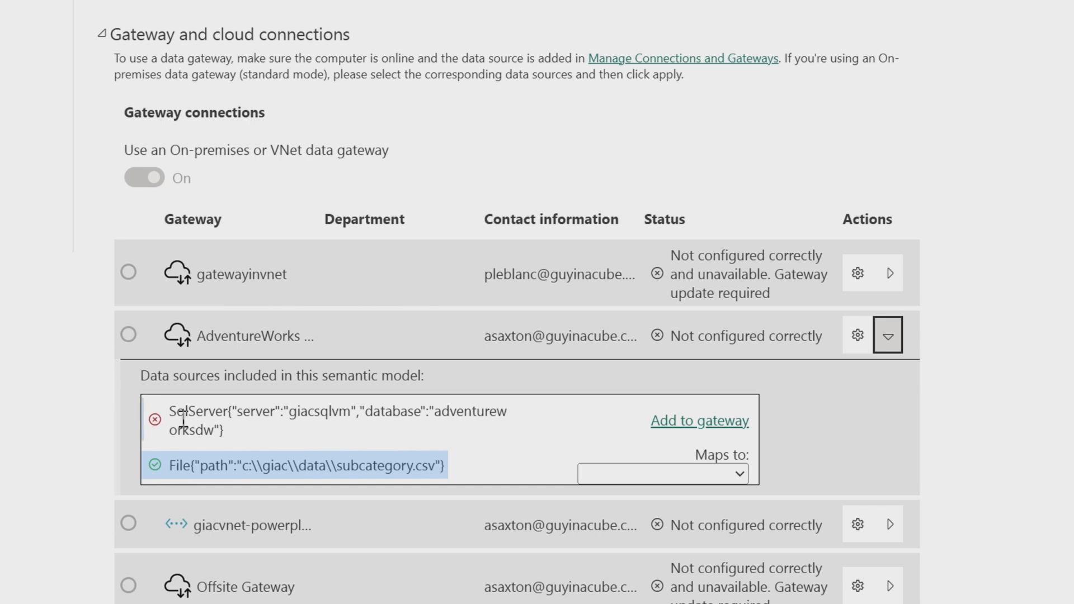
click(336, 420)
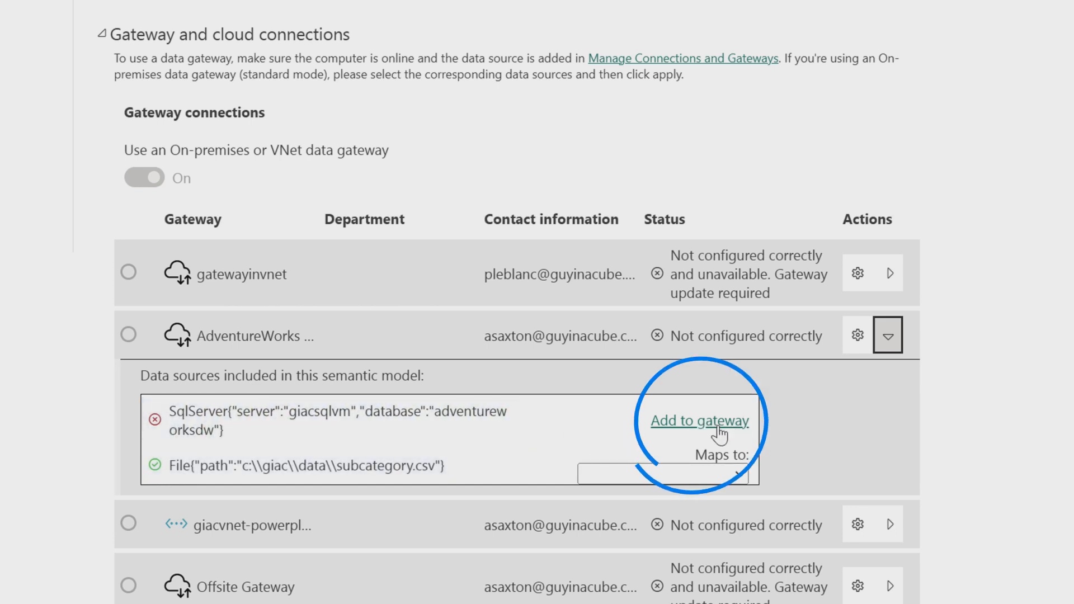
mouse_move(873, 351)
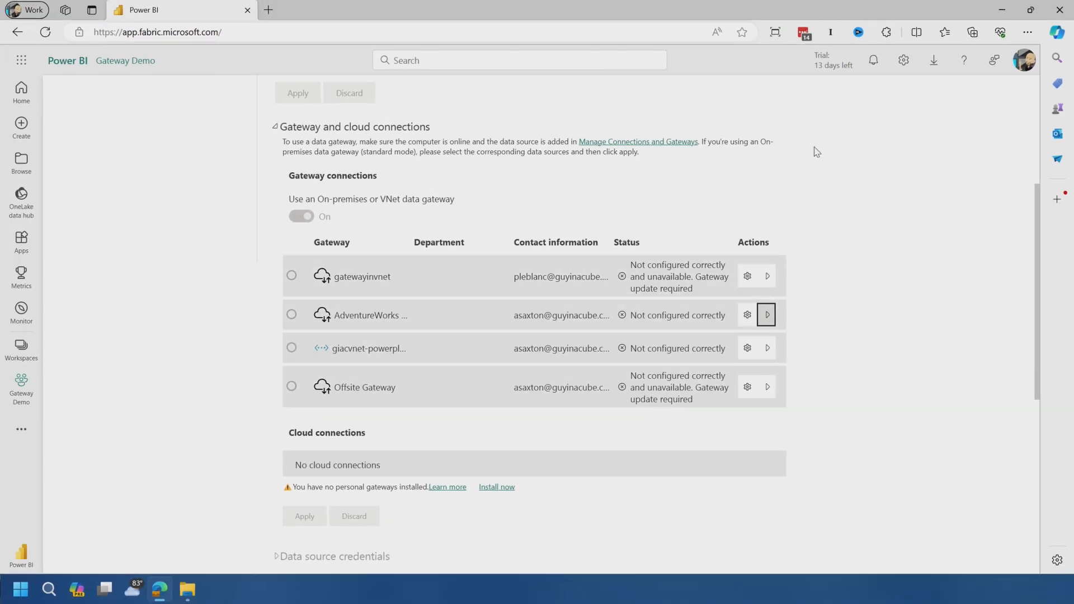
Step: From Home, visit the Data Gateway download page and its standard and personal modes
click(21, 91)
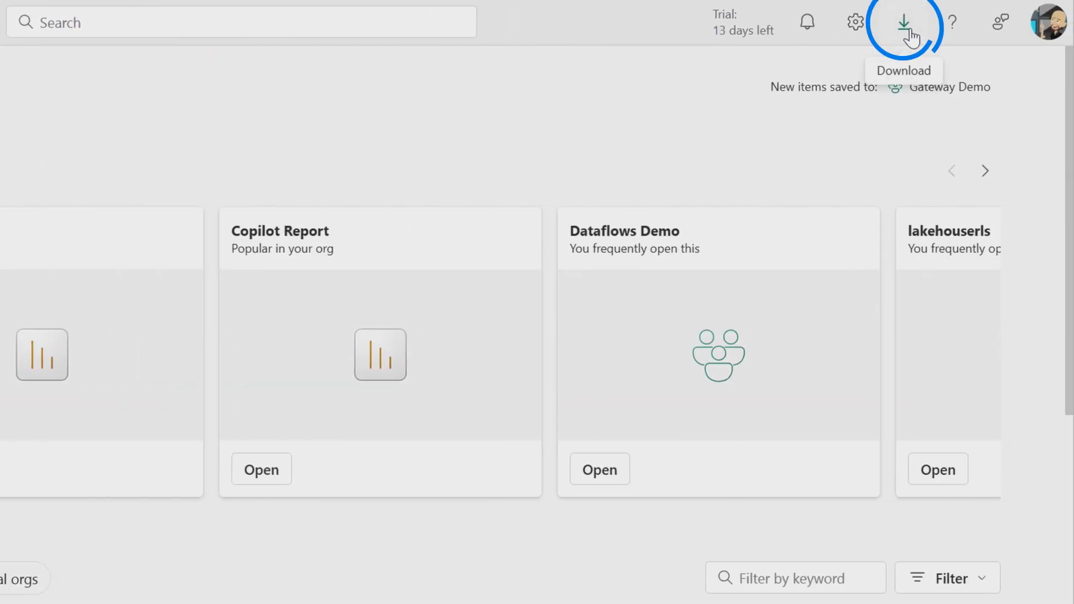
click(904, 22)
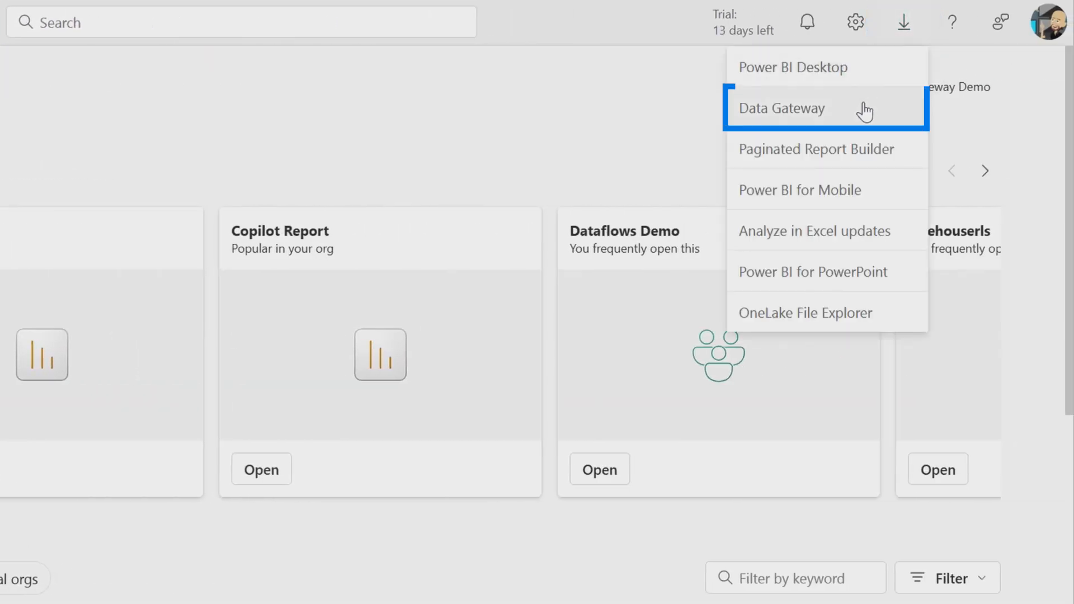
click(780, 107)
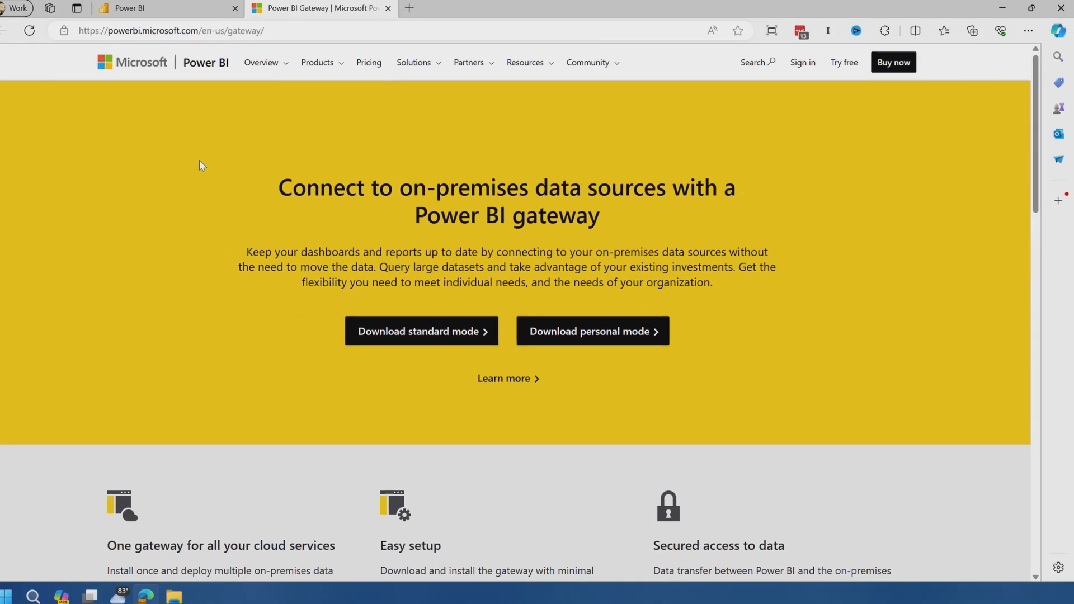
mouse_move(428, 327)
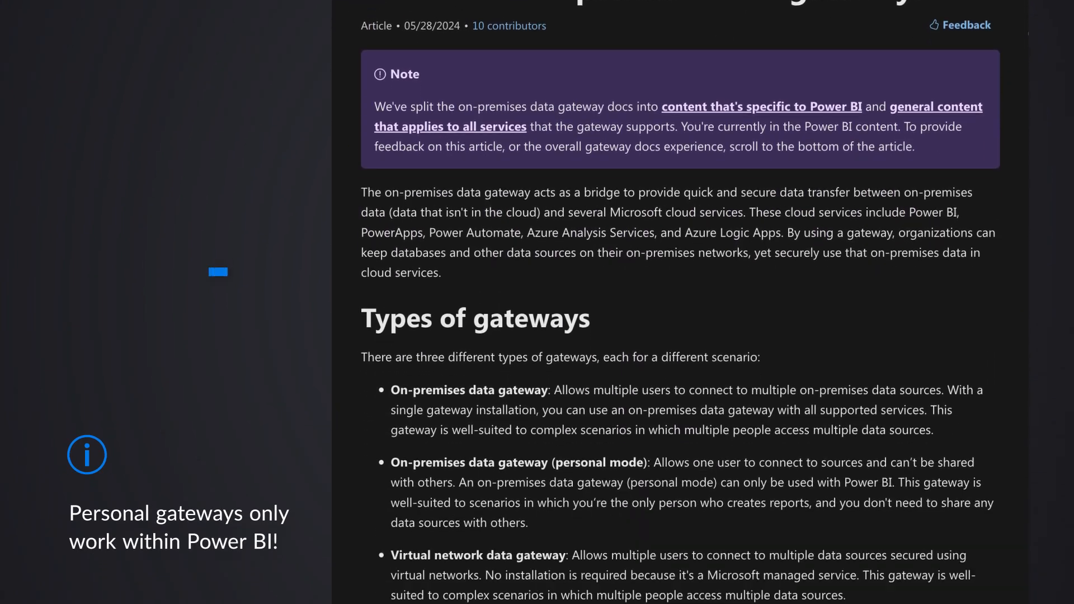
scroll(down, 3)
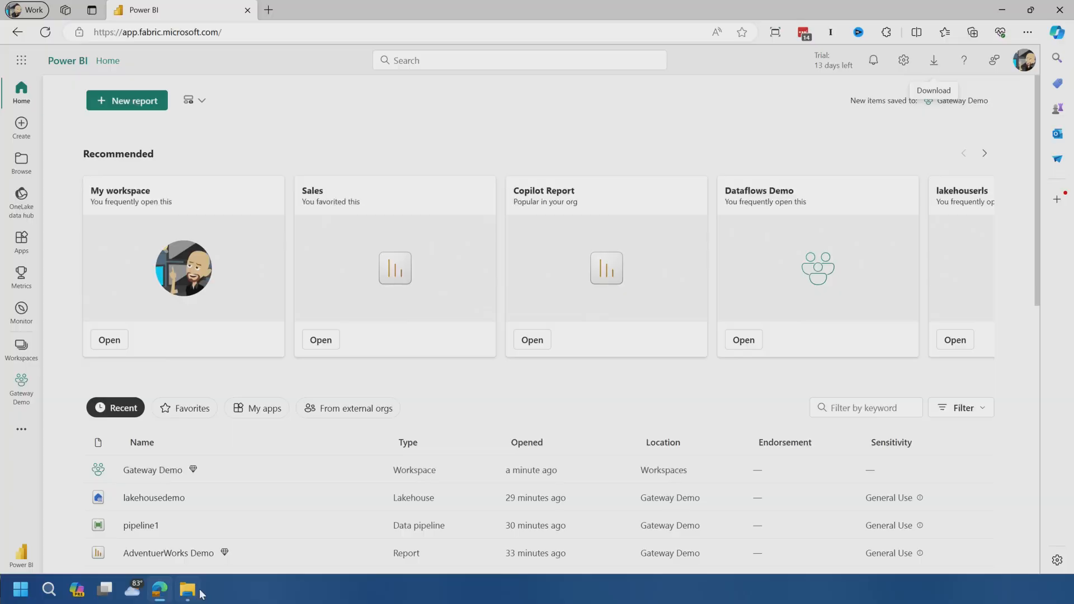
Step: Launch the on-premises data gateway installer and accept the terms of use
click(186, 589)
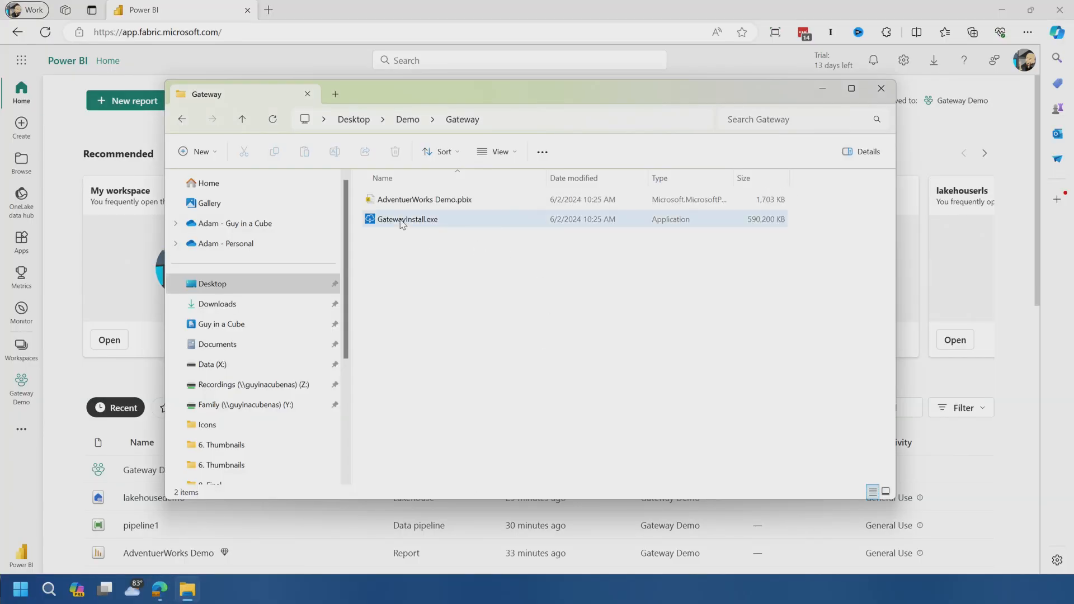
double_click(408, 219)
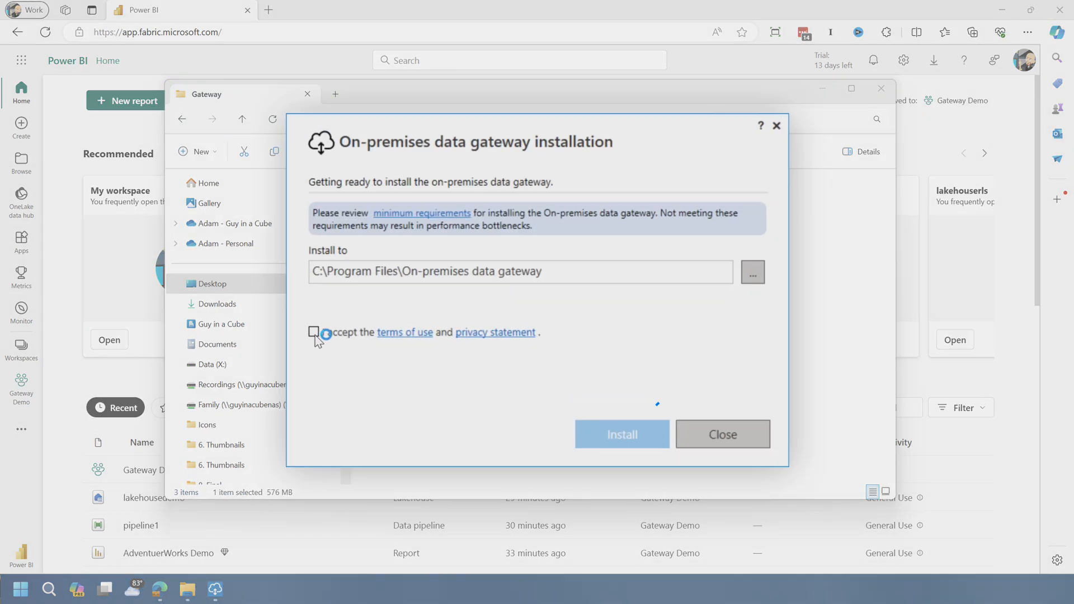
click(620, 434)
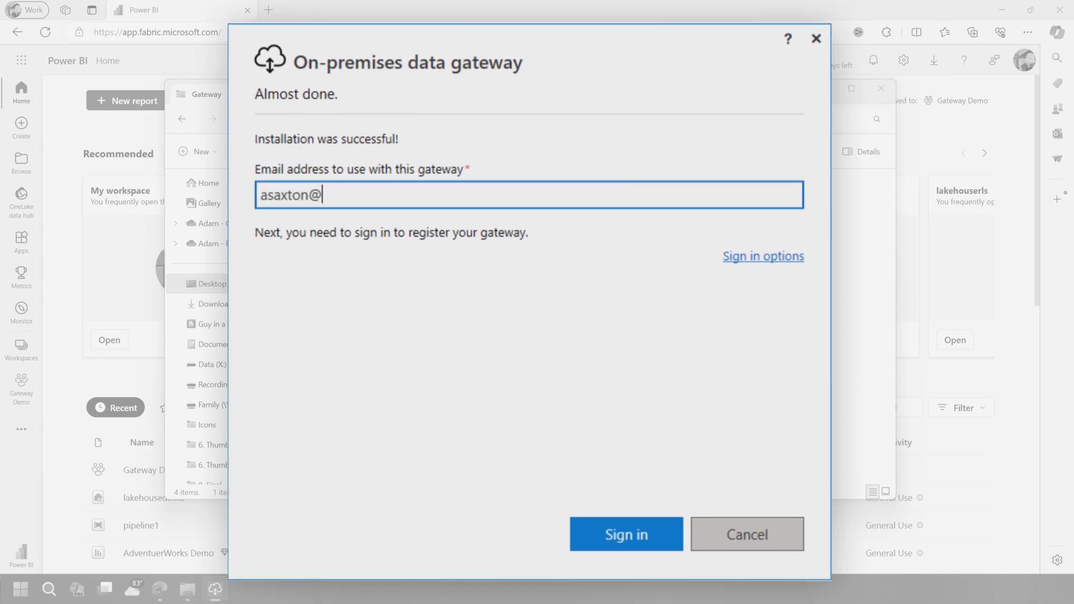
Step: Sign in with the guyinacube.com work account to register a gateway
text(guyinacube.com)
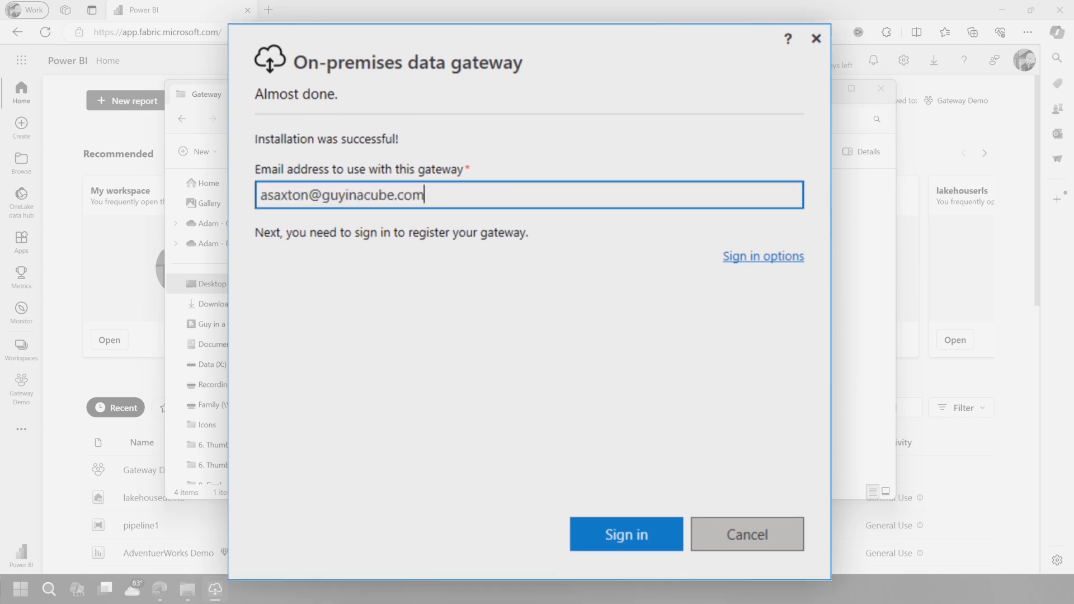
click(625, 534)
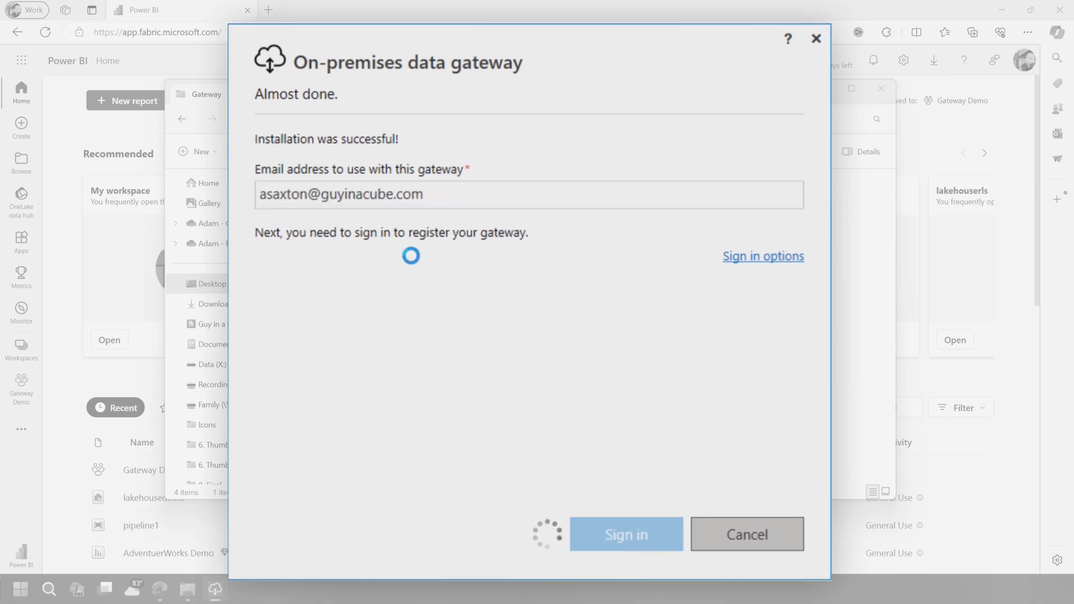
click(624, 535)
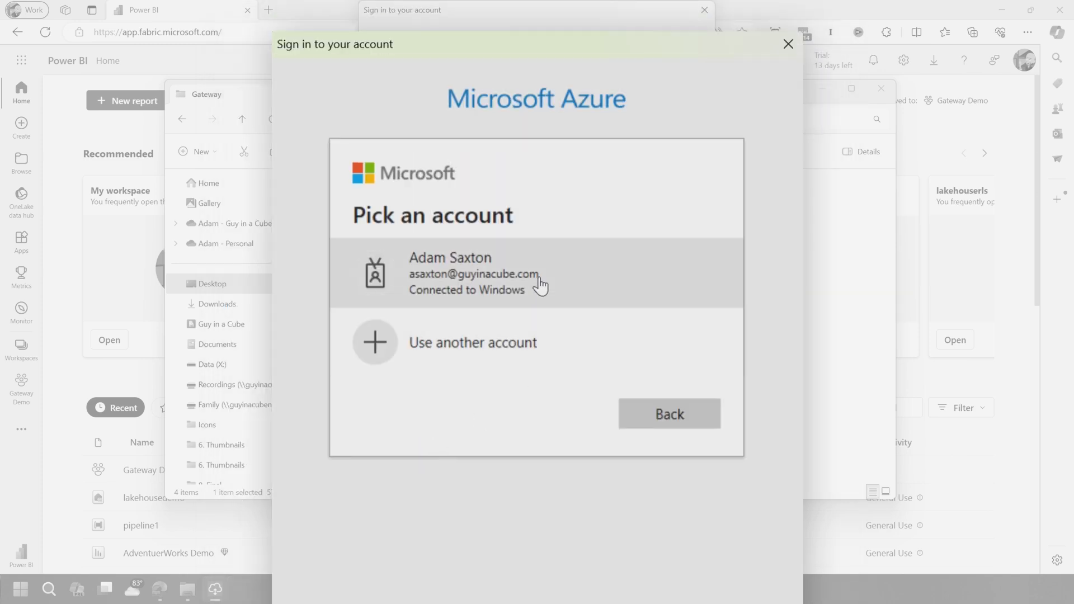
click(480, 272)
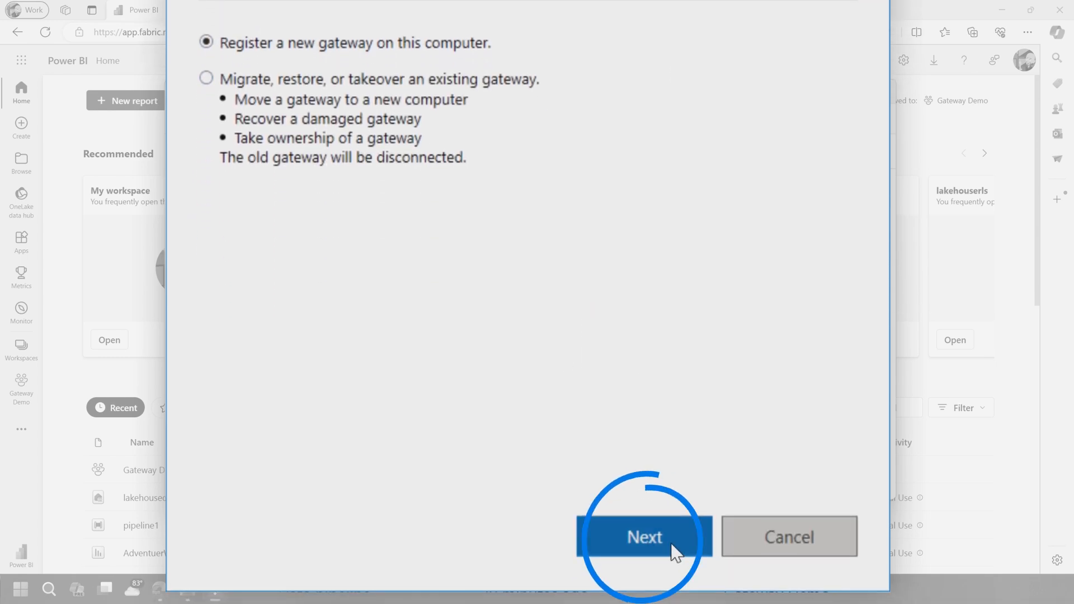
Step: Name the new gateway gatewaydemo1 and enter its recovery key
click(643, 537)
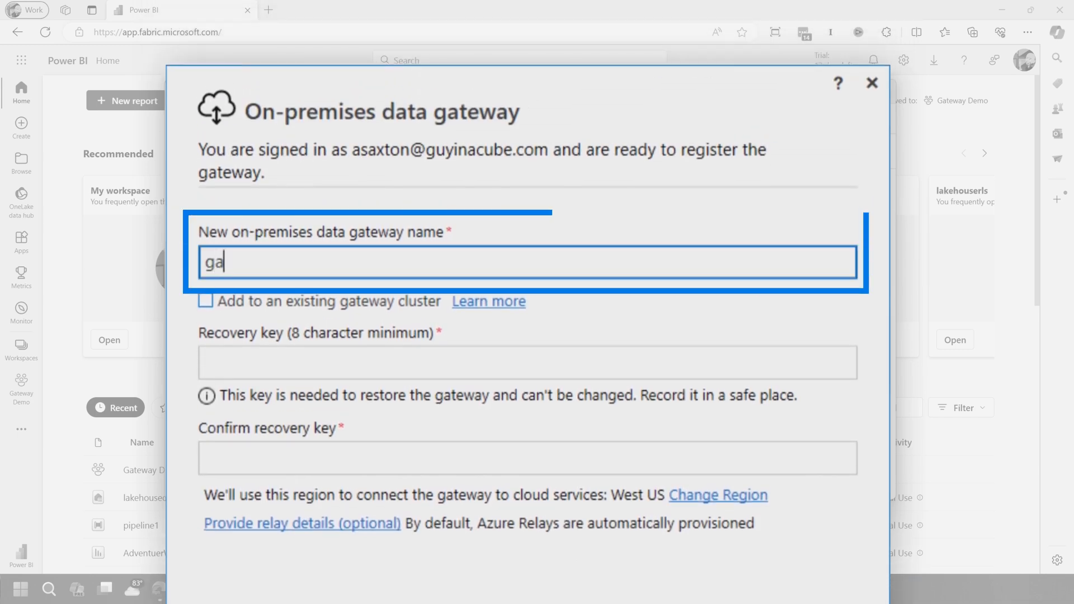
text(tewaydemo1)
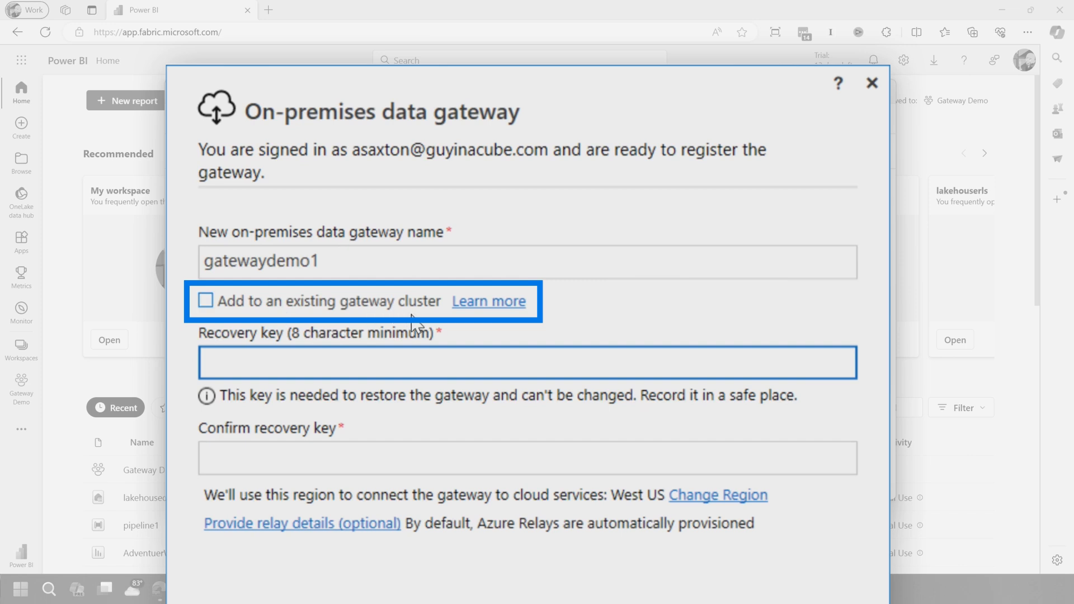
click(489, 301)
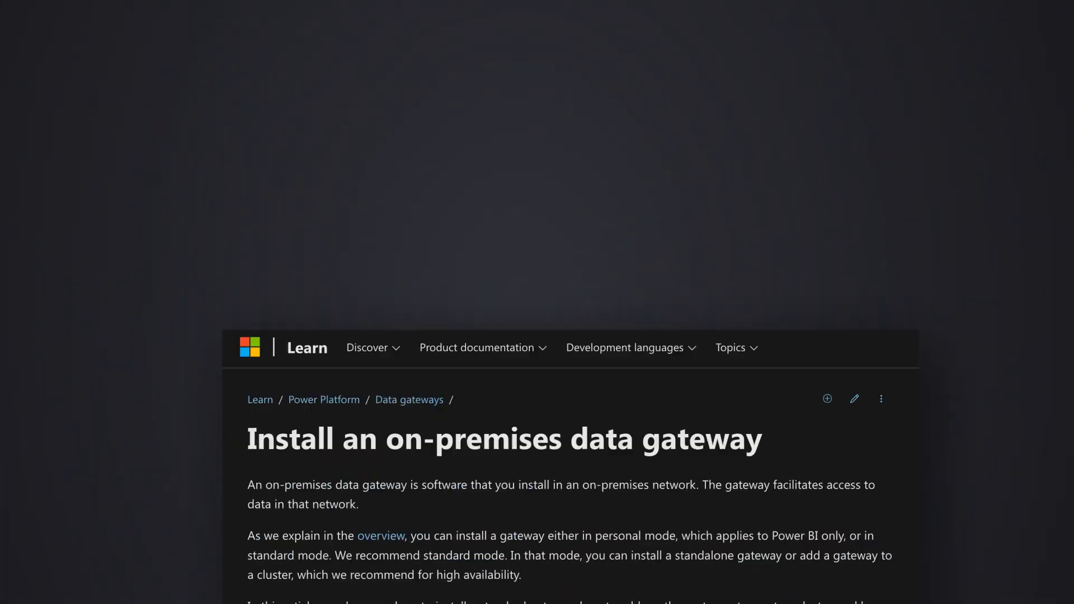
scroll(down, 3)
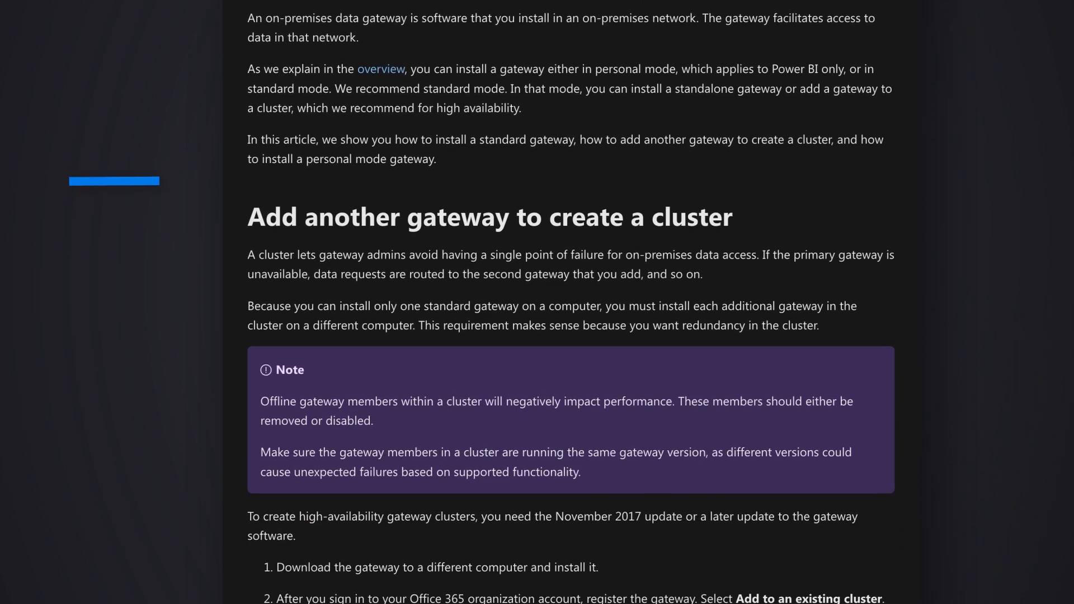
scroll(down, 3)
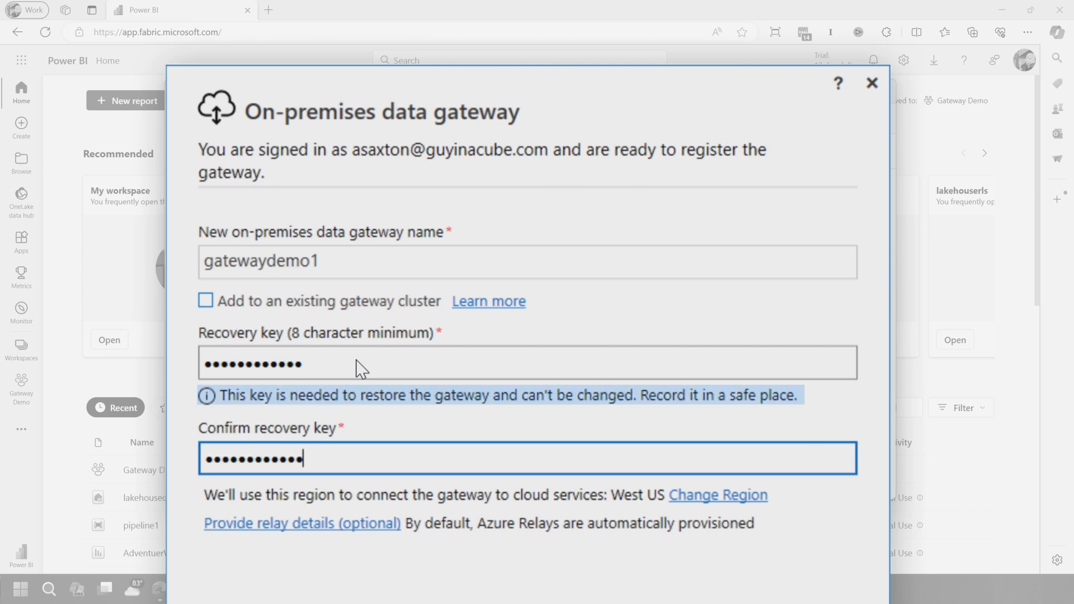
mouse_move(541, 458)
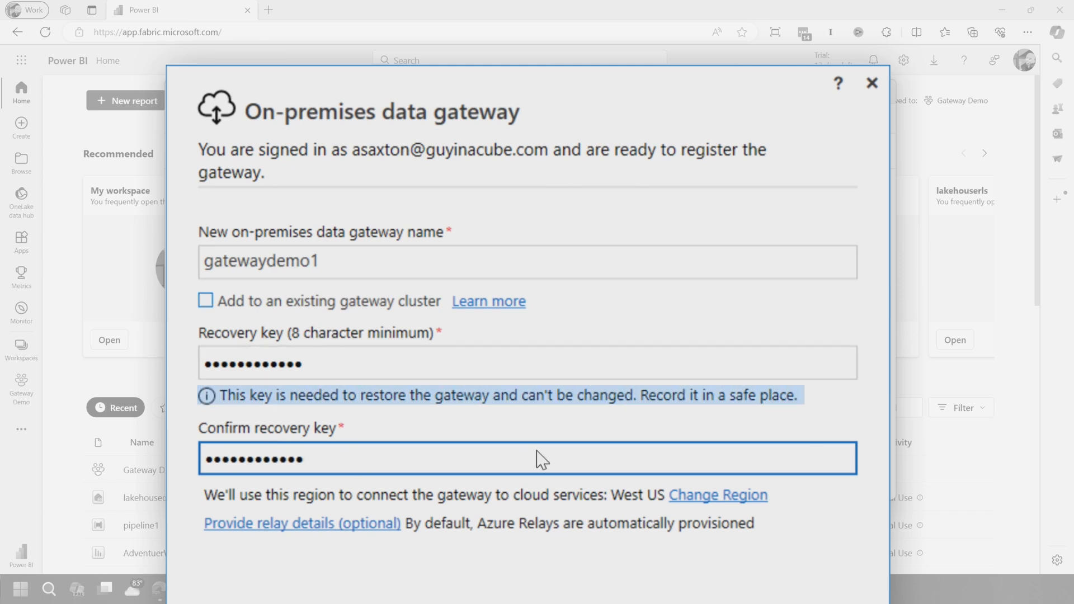
Step: Configure gatewaydemo1 and review its online Status page
scroll(down, 3)
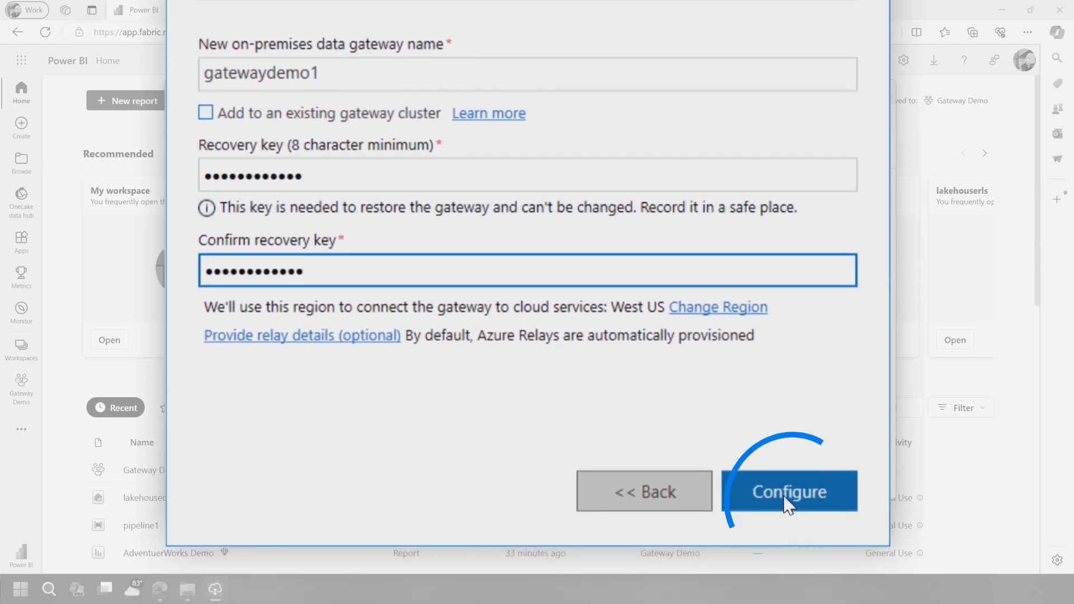
click(789, 491)
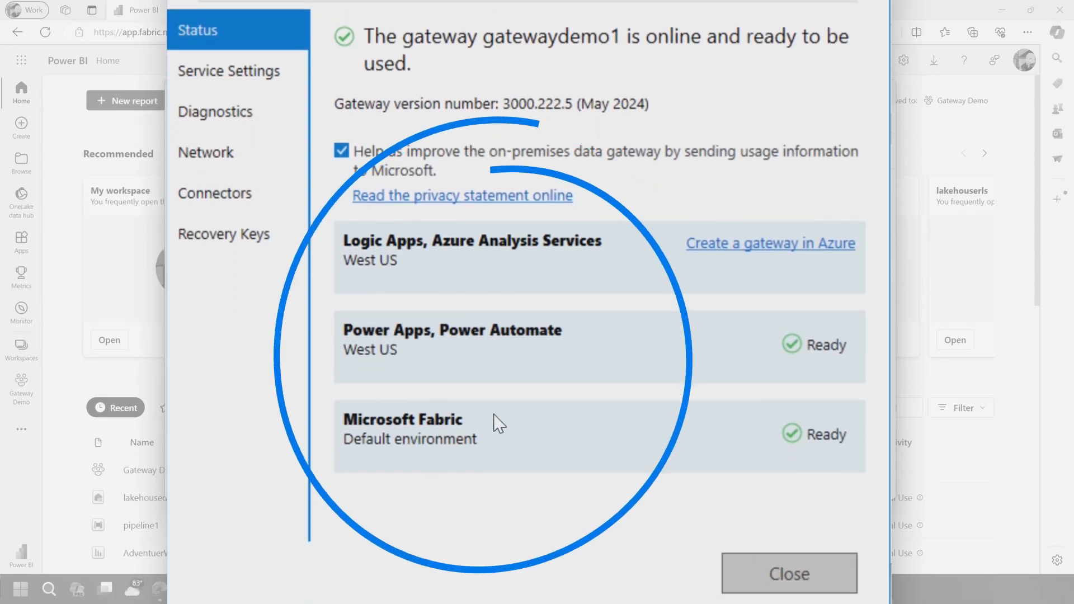
mouse_move(552, 317)
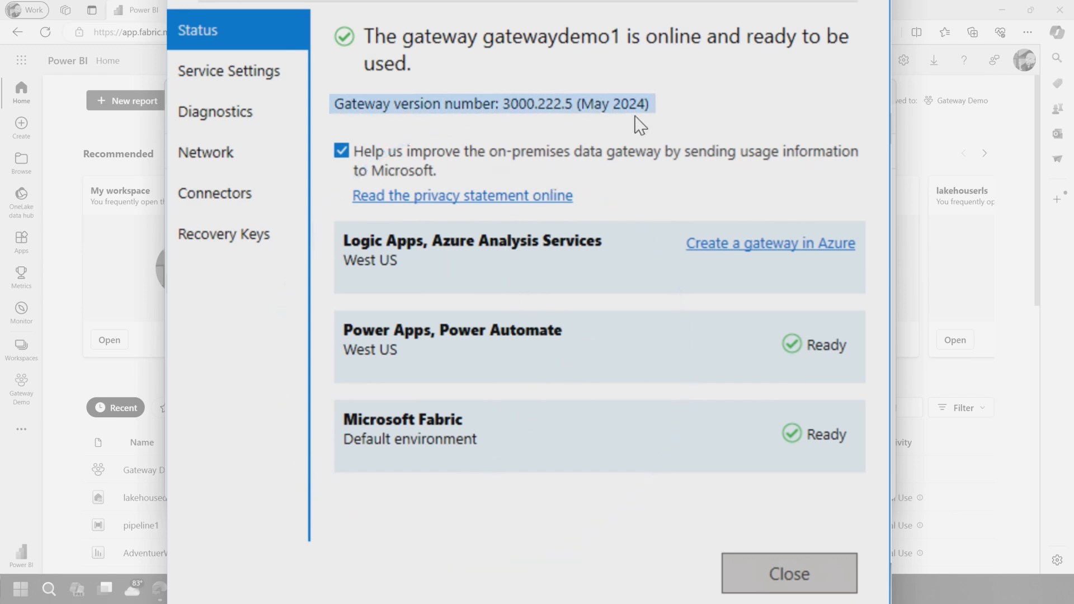
mouse_move(514, 8)
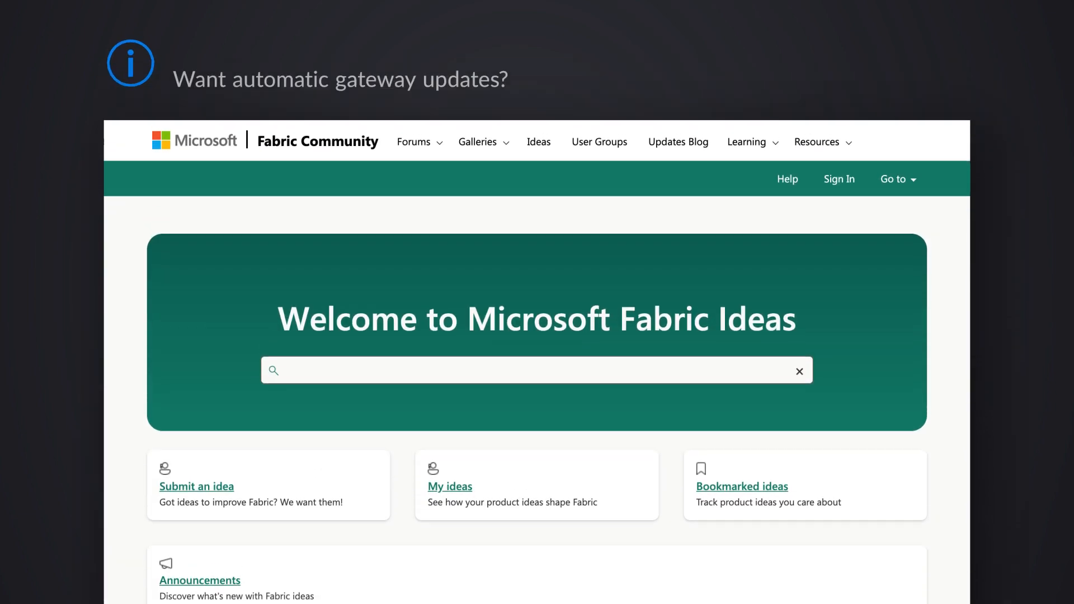
text(I want automatic gateway updat)
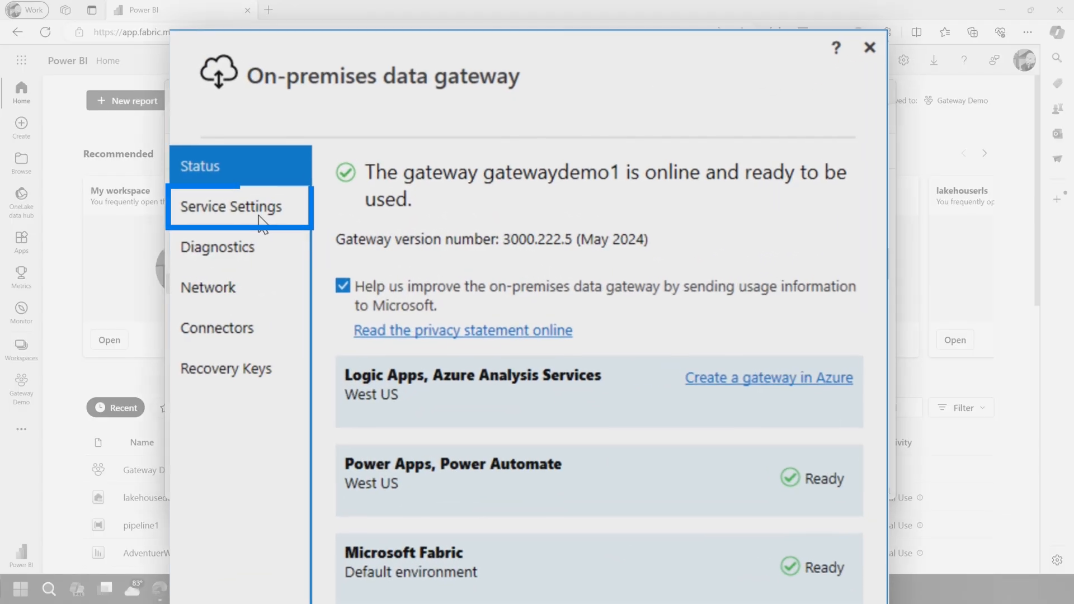
Step: Review the gateway's Service Settings, Diagnostics, Connectors and Recovery Keys pages
click(230, 206)
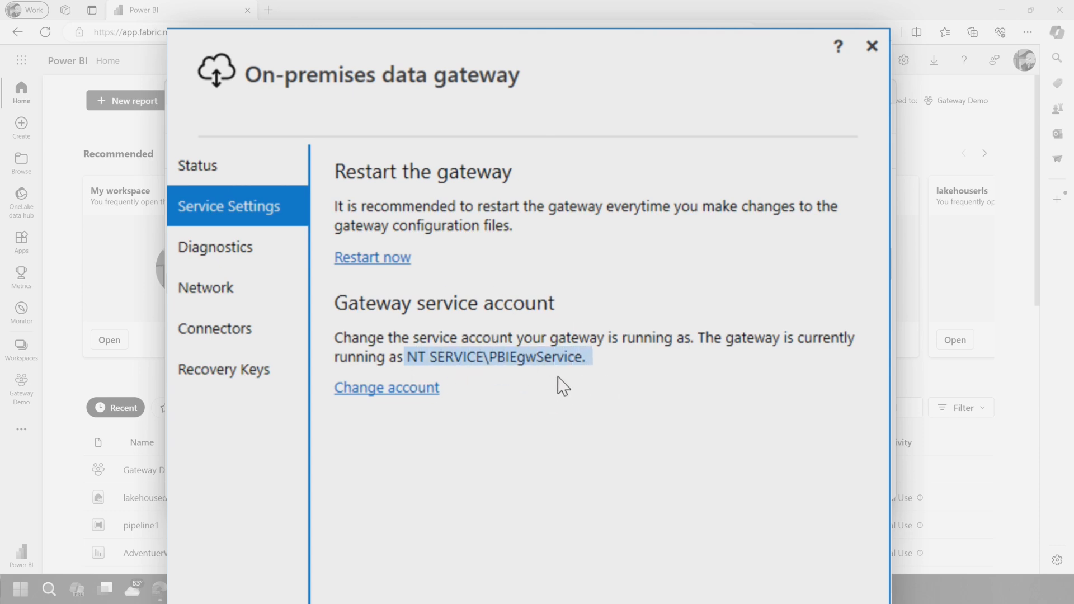
mouse_move(605, 363)
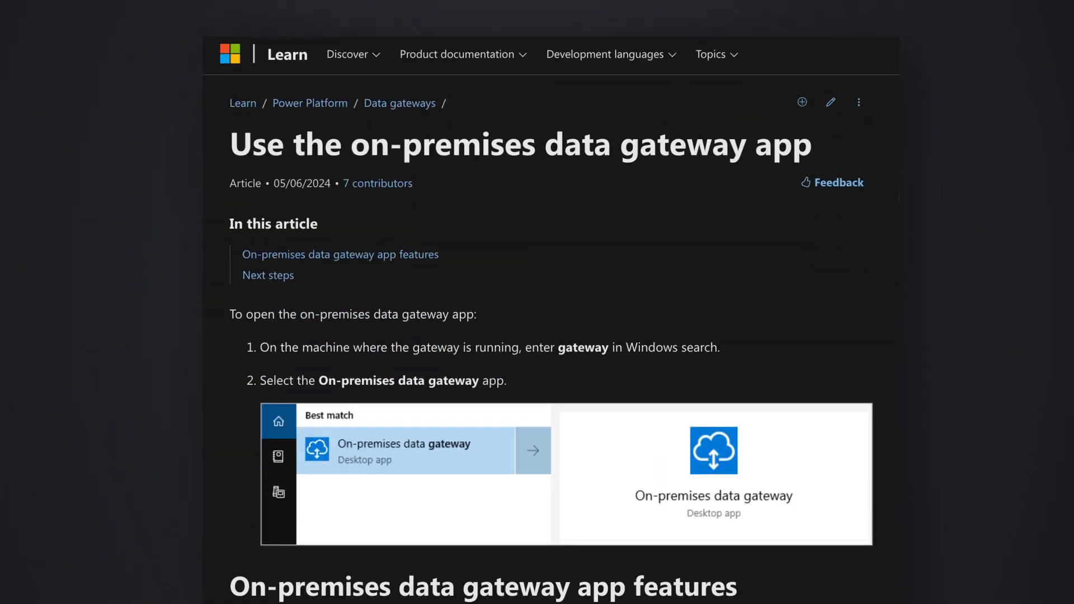
scroll(down, 3)
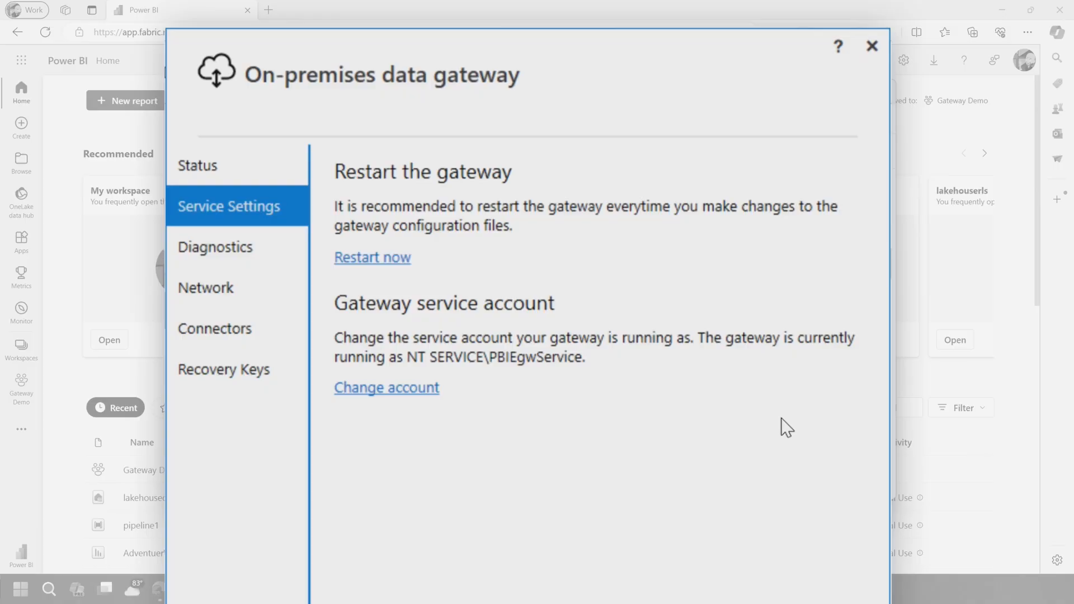
click(215, 247)
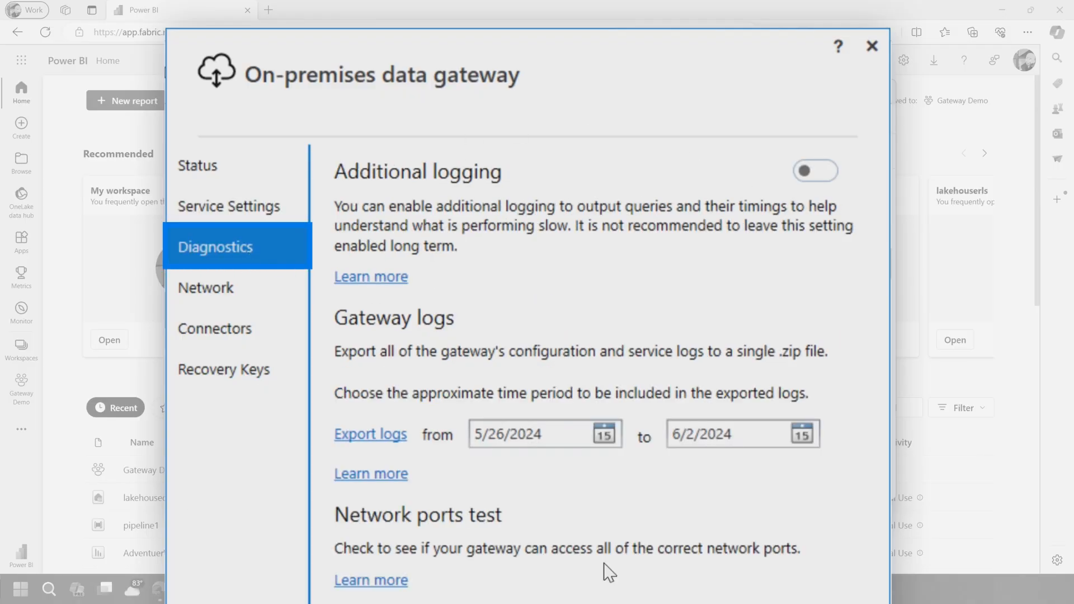
scroll(down, 3)
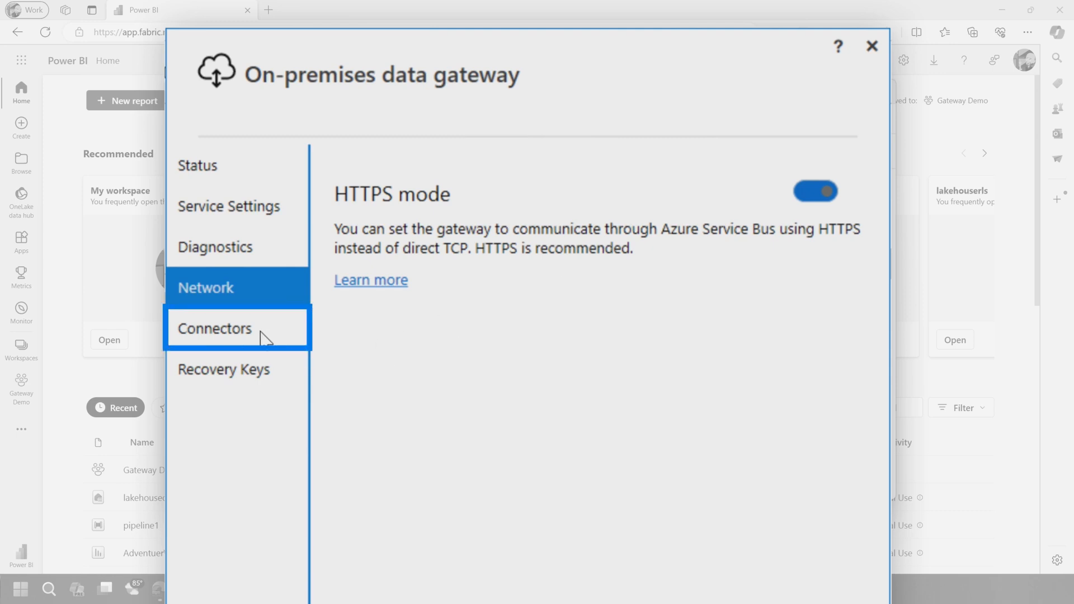
click(214, 329)
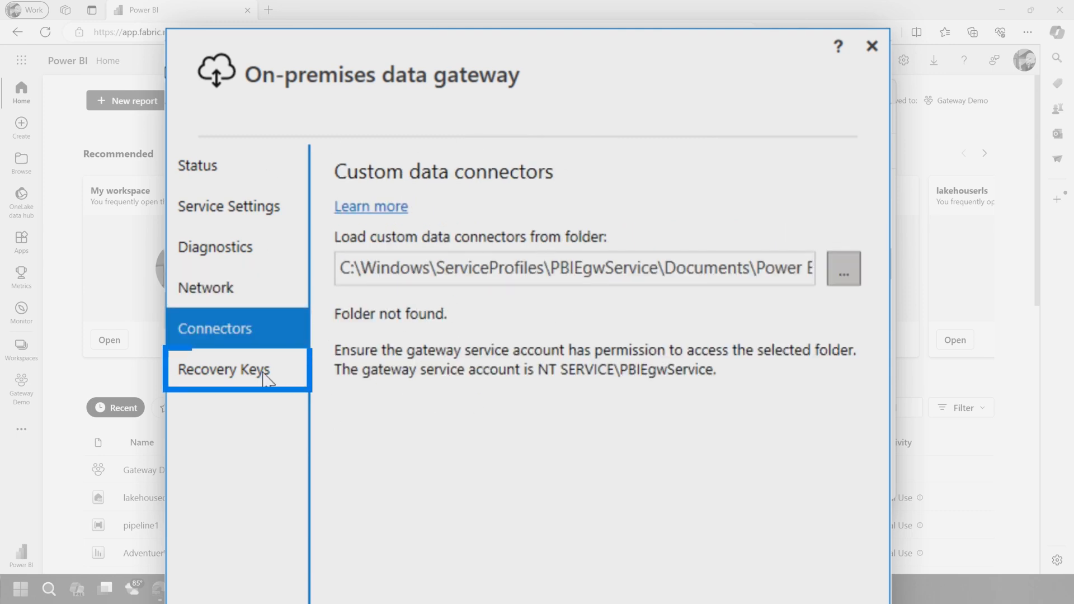
click(222, 369)
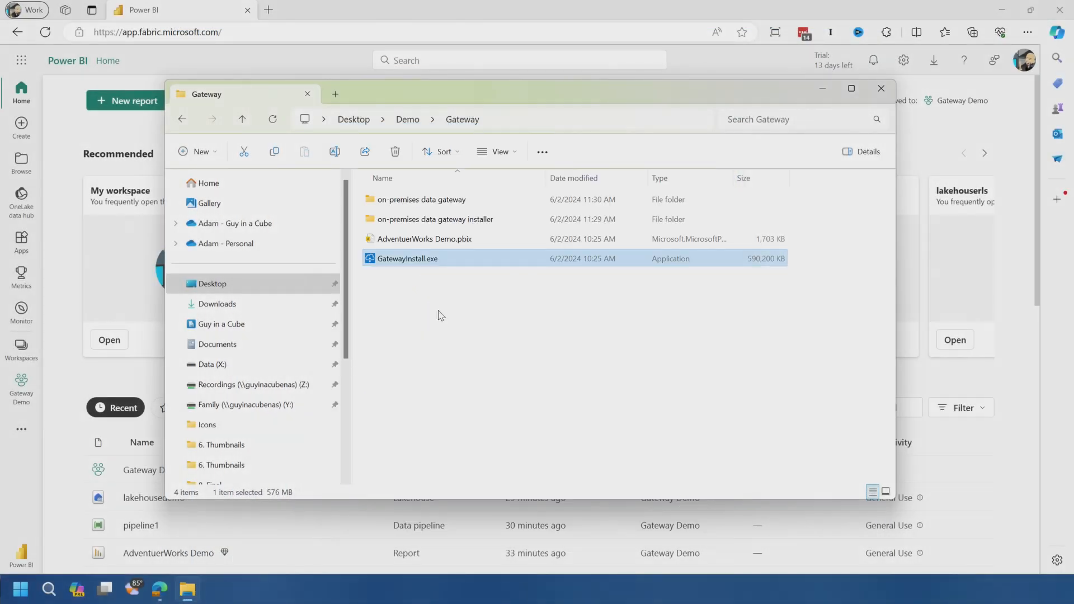
Step: Open Manage connections and gateways and list on-premises gateways, including gatewaydemo1
click(882, 89)
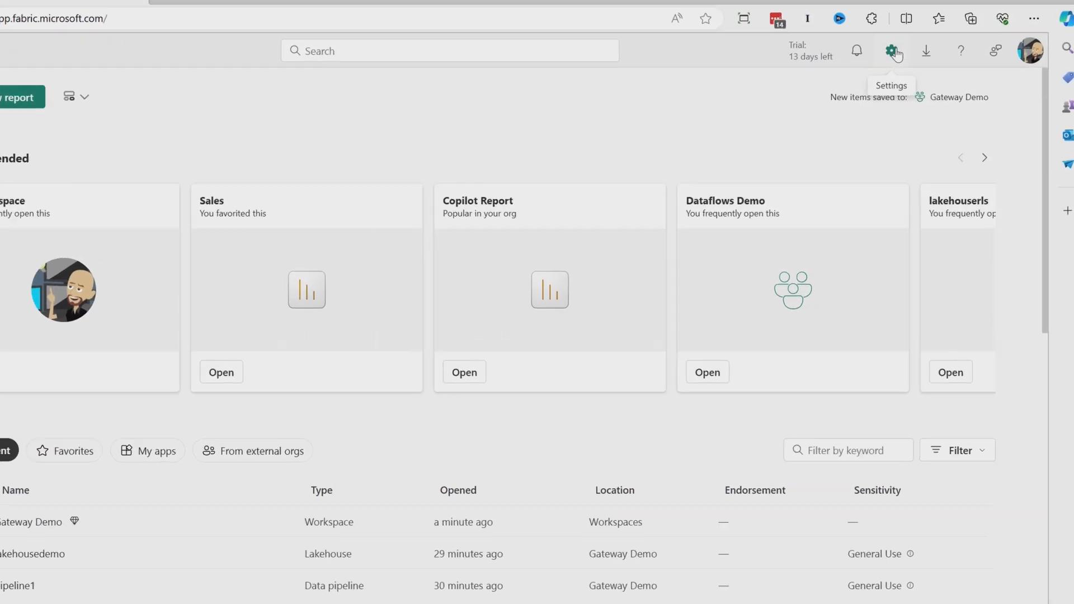
click(893, 50)
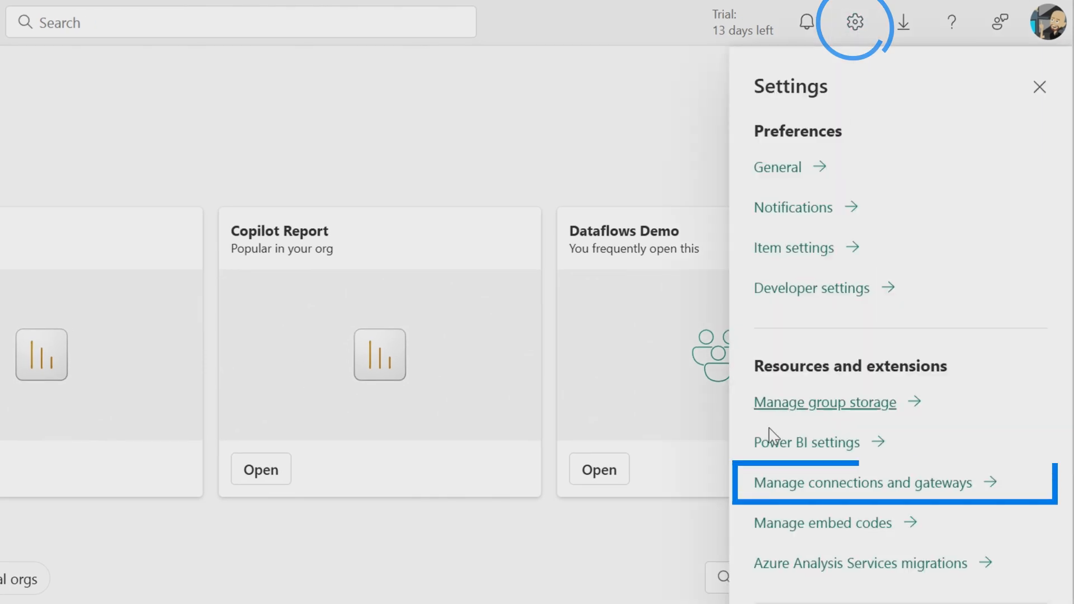
click(874, 483)
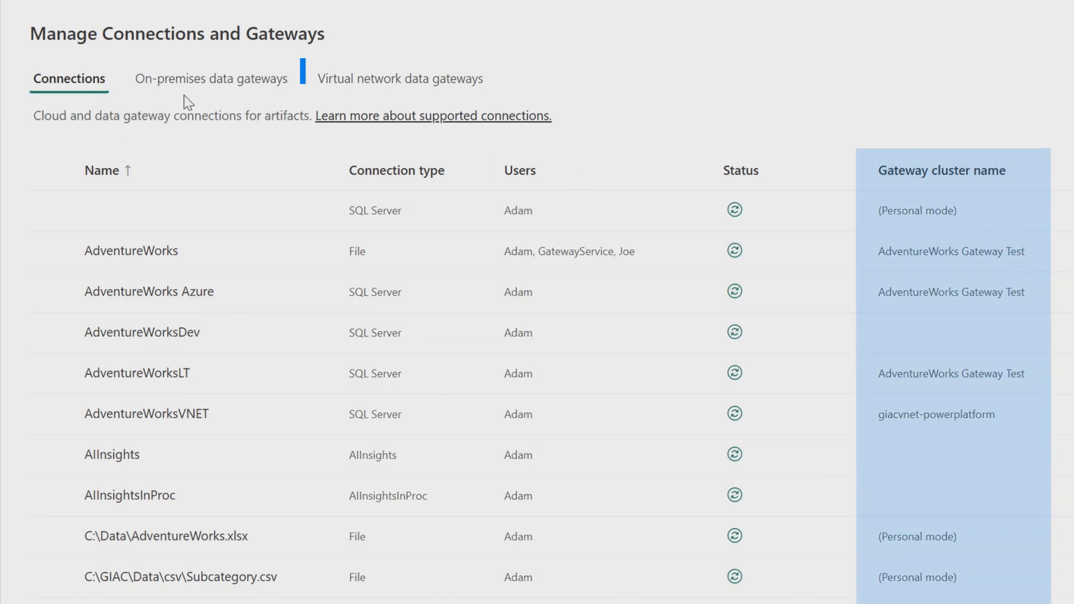
click(210, 78)
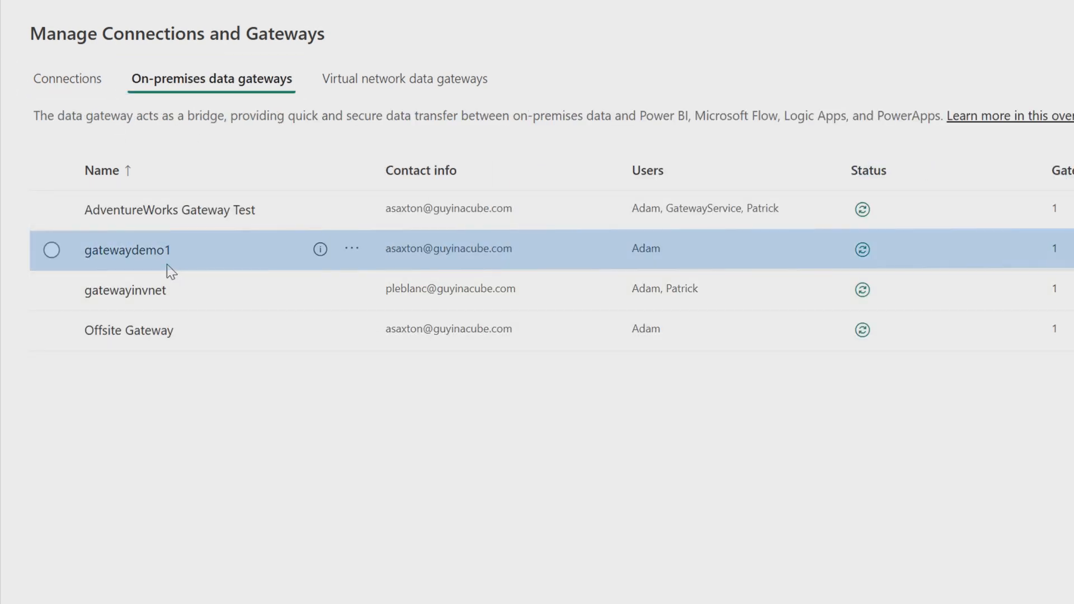
mouse_move(877, 264)
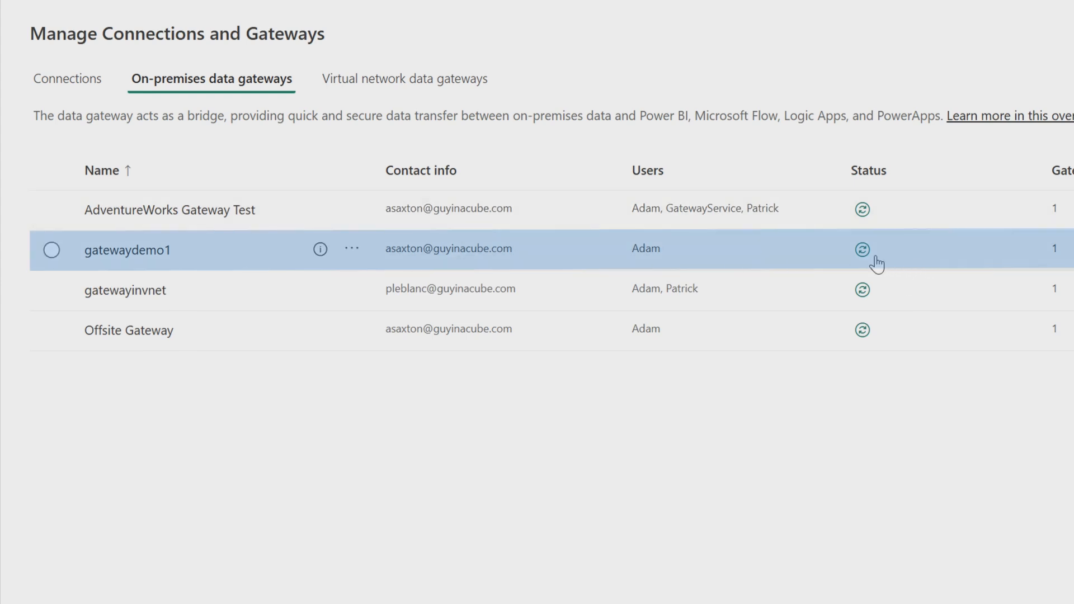
mouse_move(357, 253)
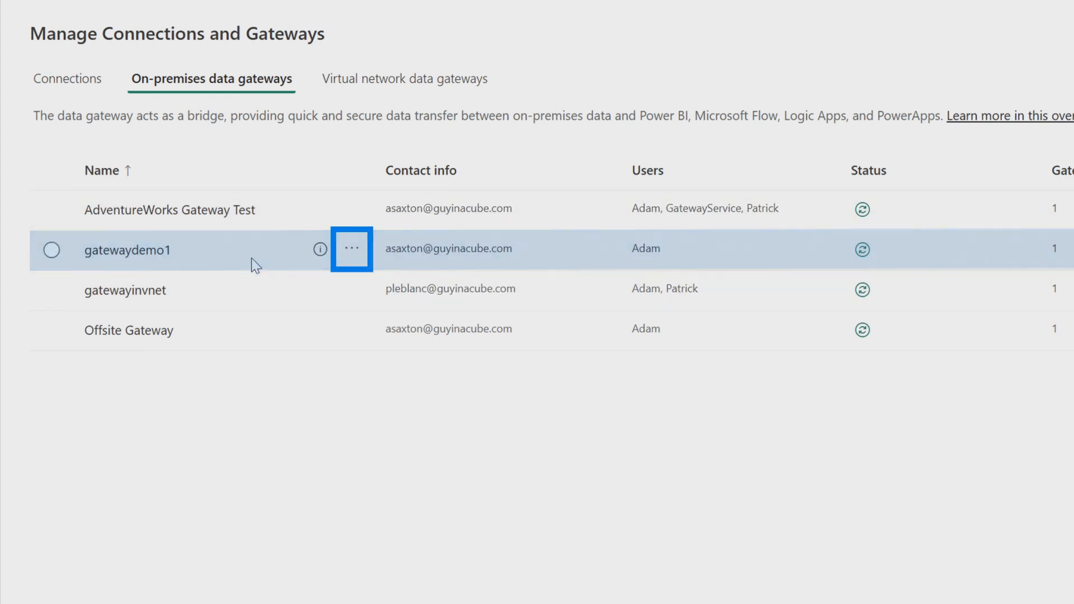
Step: Rename gatewaydemo1 to gatewaydemo, allow cloud data source refresh, and save
click(352, 248)
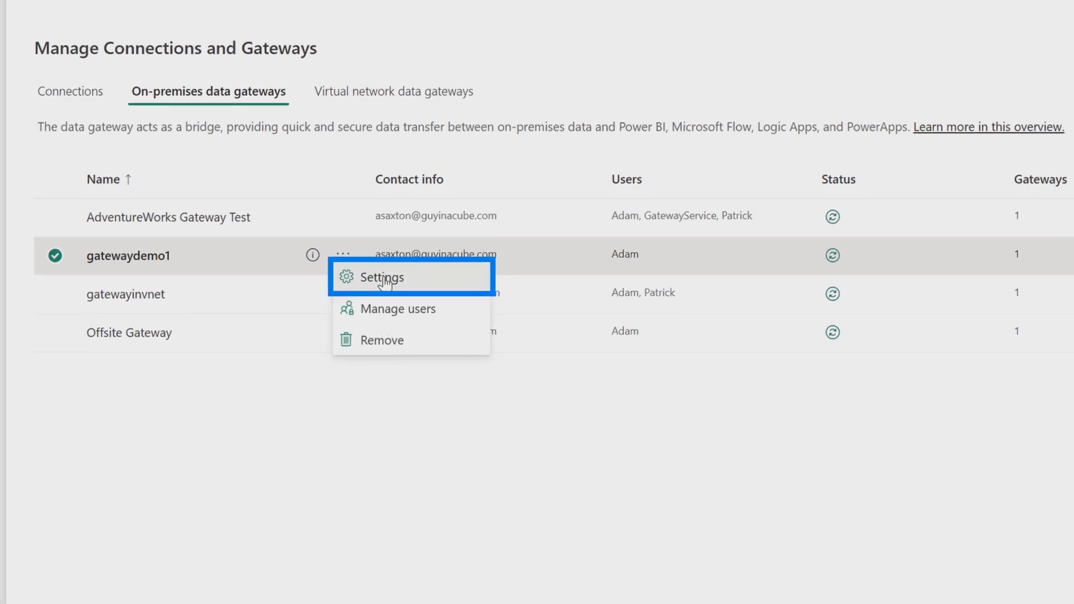
click(381, 278)
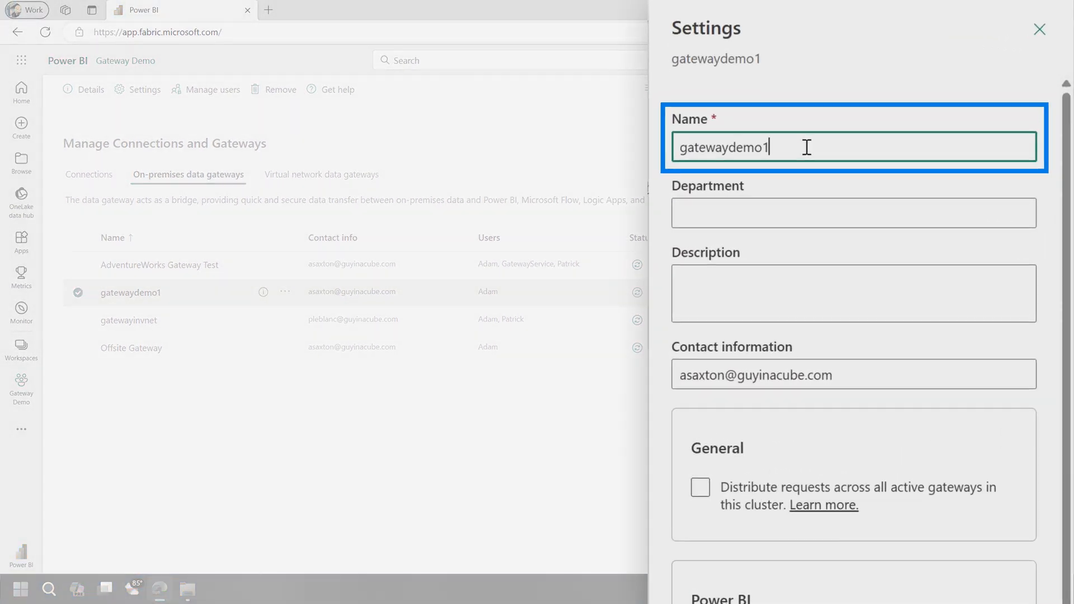
key(Backspace)
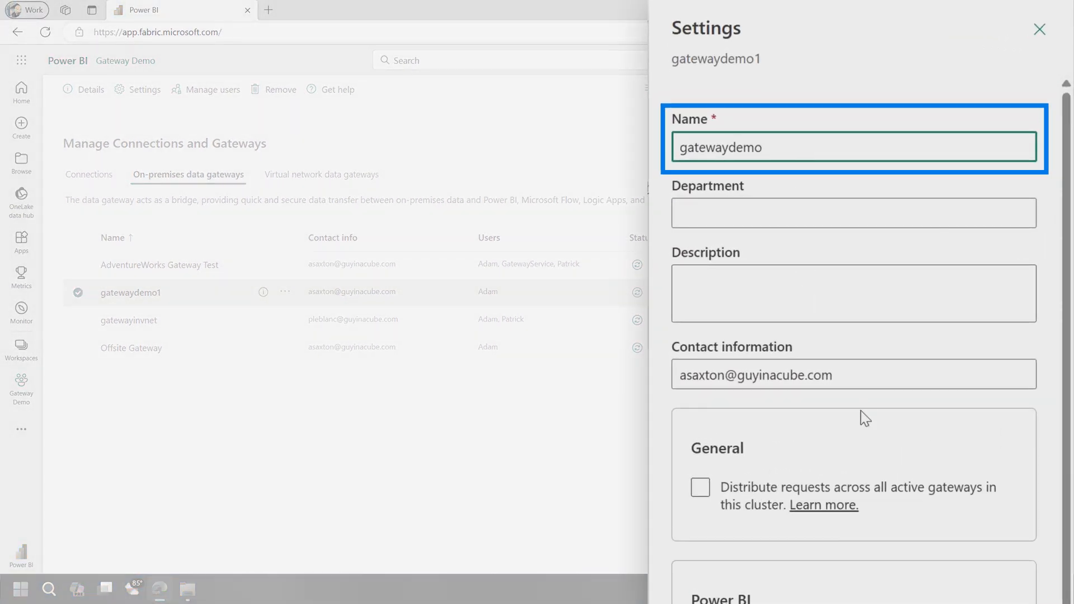
scroll(down, 3)
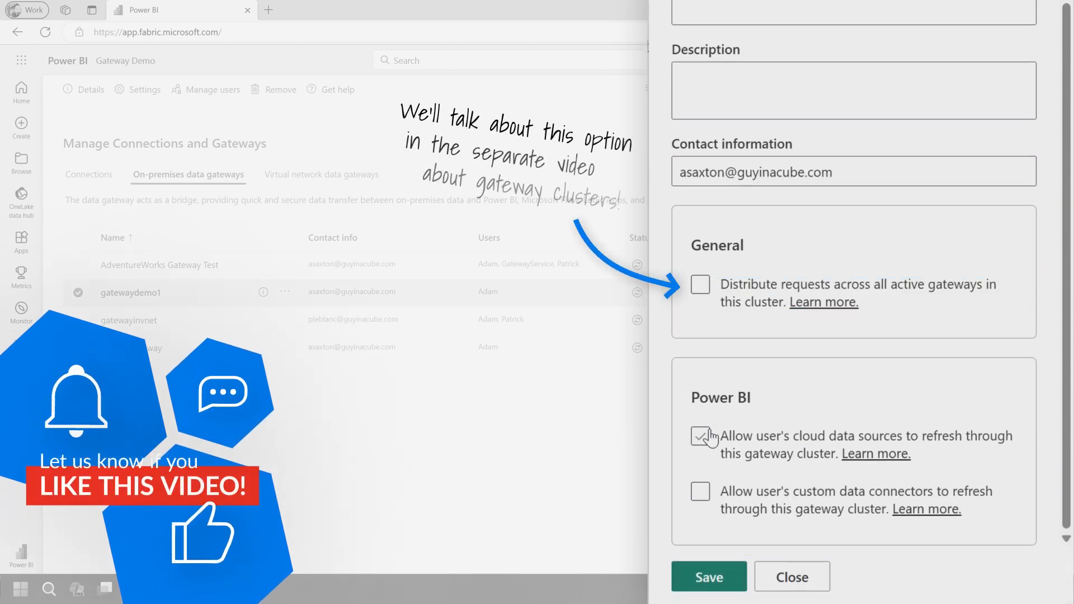
click(700, 495)
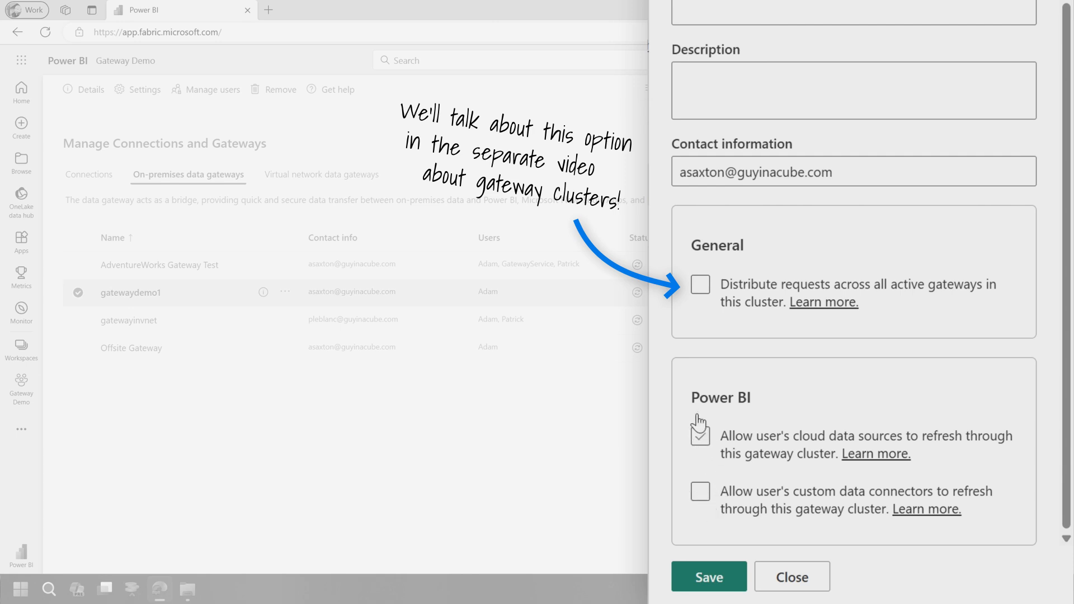
click(700, 492)
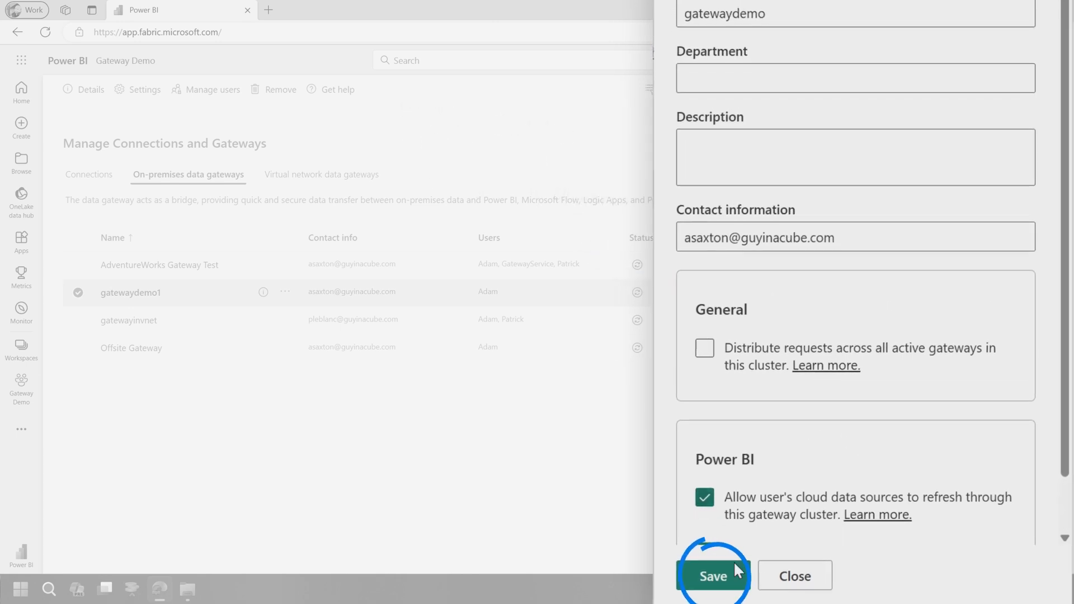
click(713, 576)
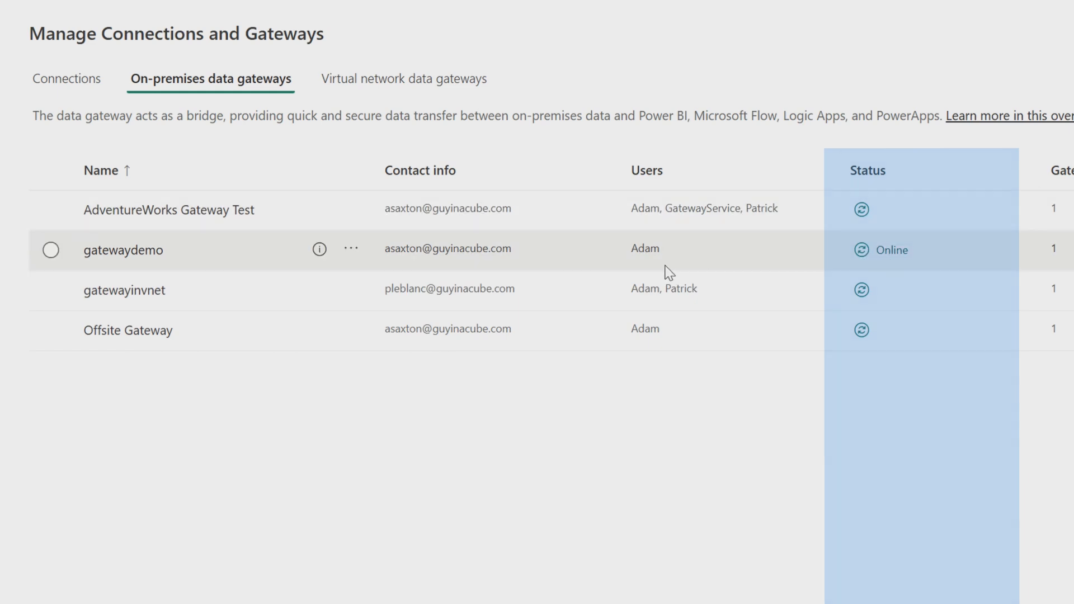
Step: View the gatewaydemo cluster members, confirming gatewaydemo1 is enabled
click(124, 250)
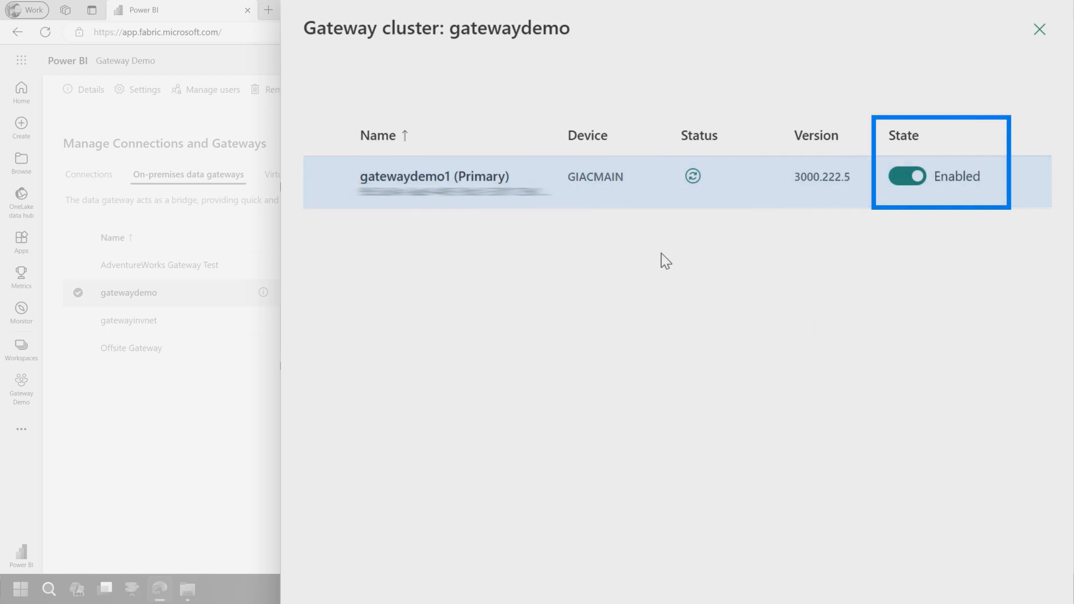
click(1040, 29)
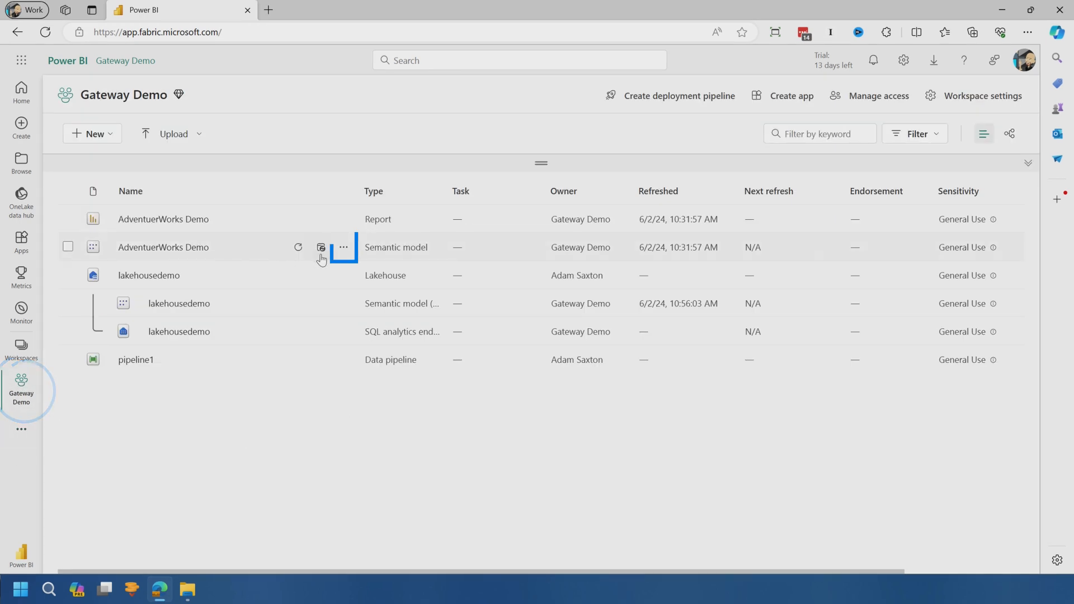
Step: Expand gatewaydemo in AdventuerWorks Demo settings and add the giacsqlvm SQL Server source
click(343, 248)
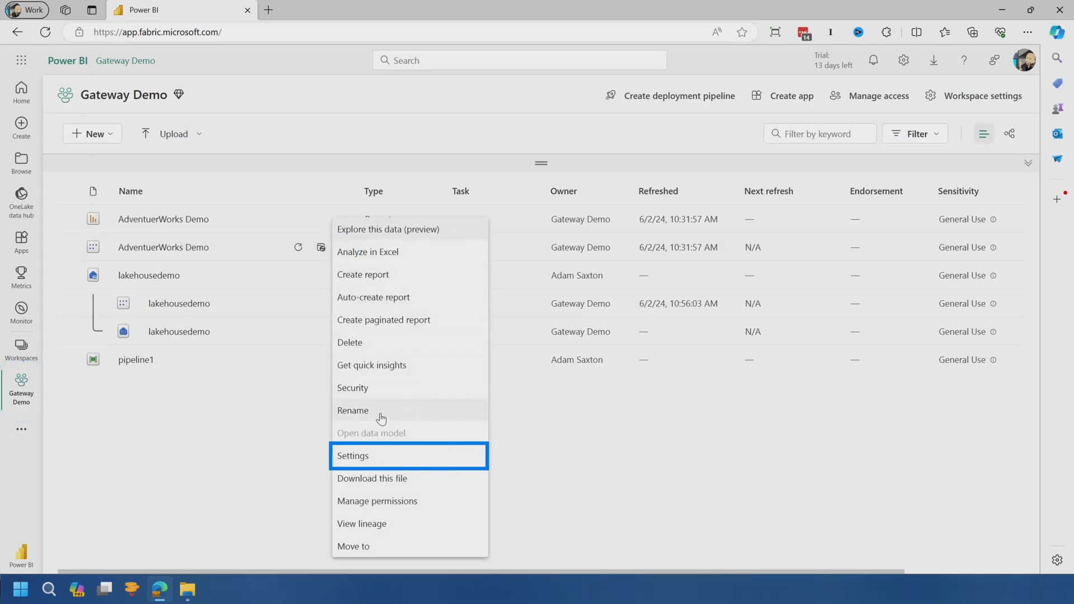
click(353, 455)
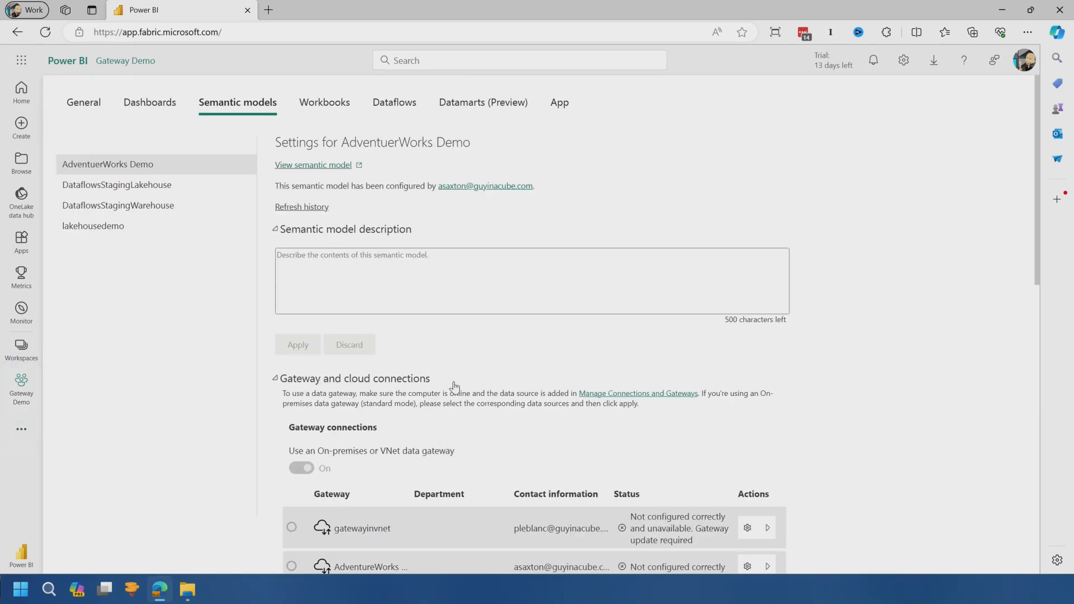
scroll(down, 3)
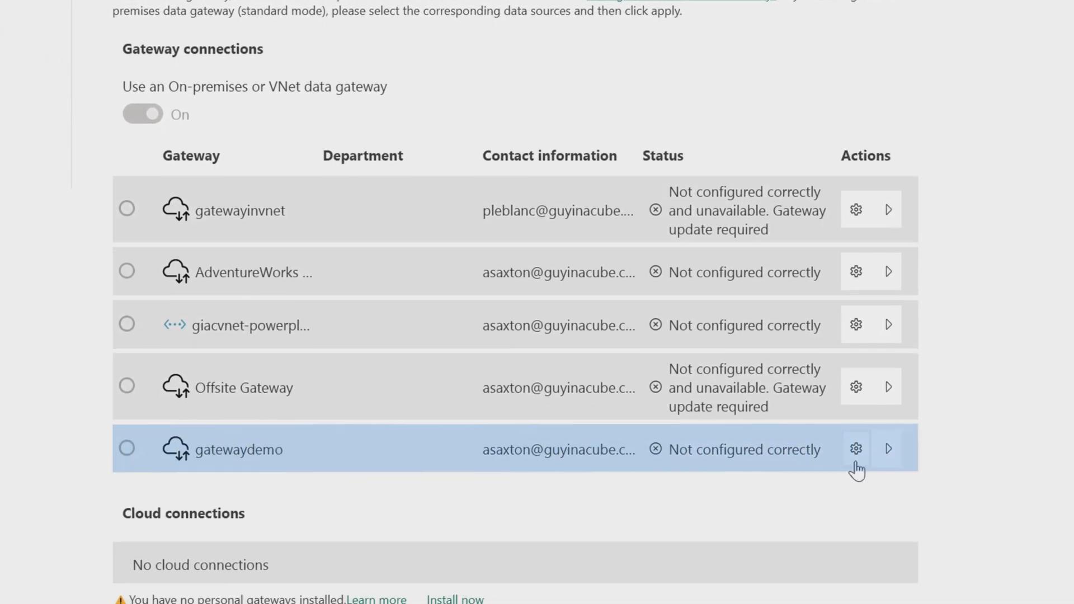
click(888, 448)
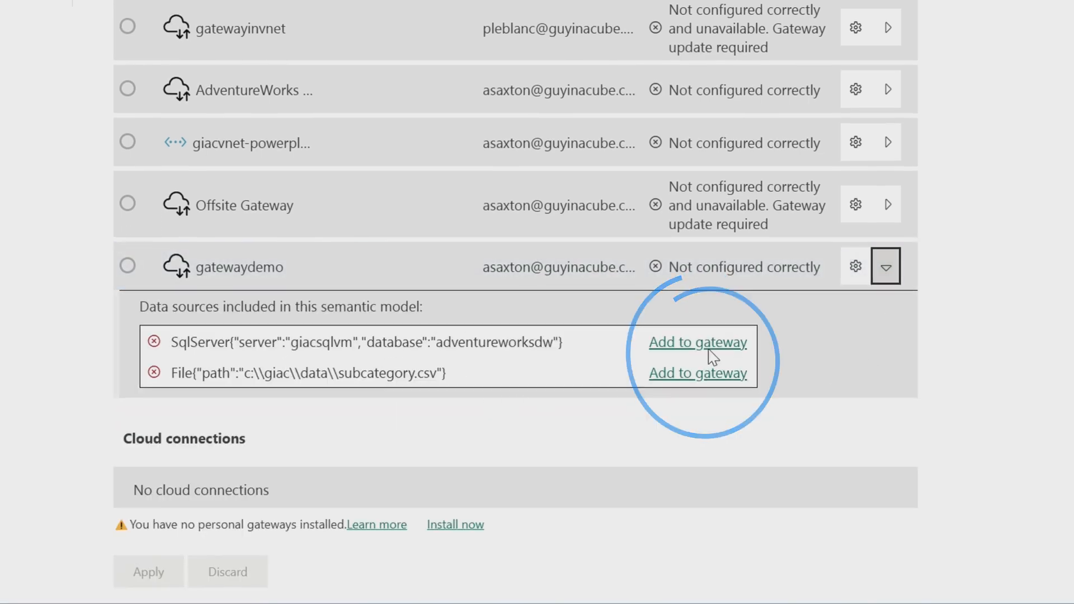
click(698, 342)
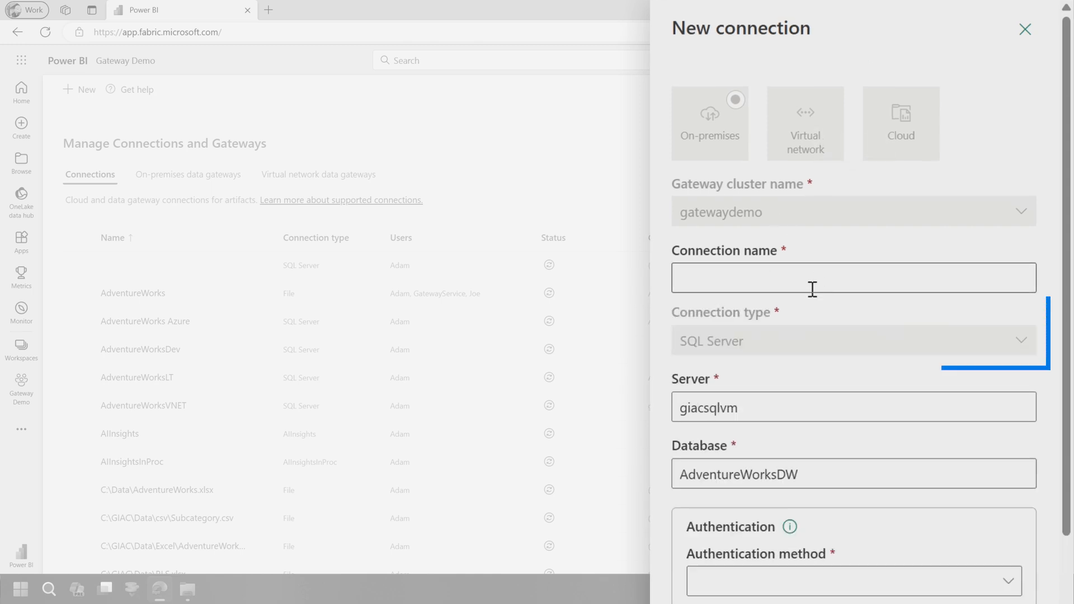
Step: Name the connection AdventureWorks-SQLVM and turn off Azure AD single sign-on for DirectQuery
text(AdventureWorks-S)
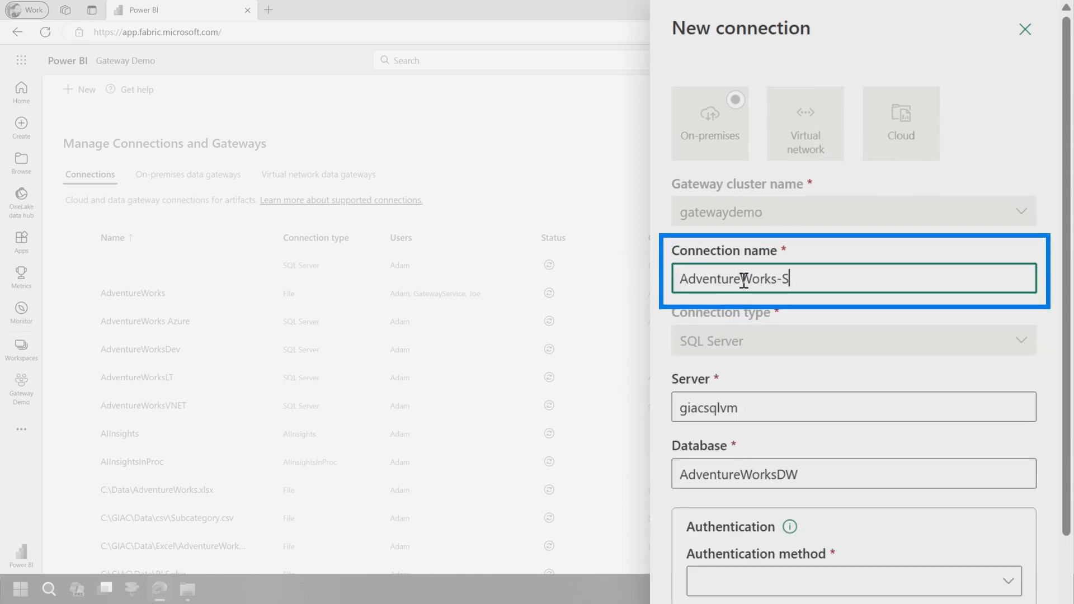
text(QLVM)
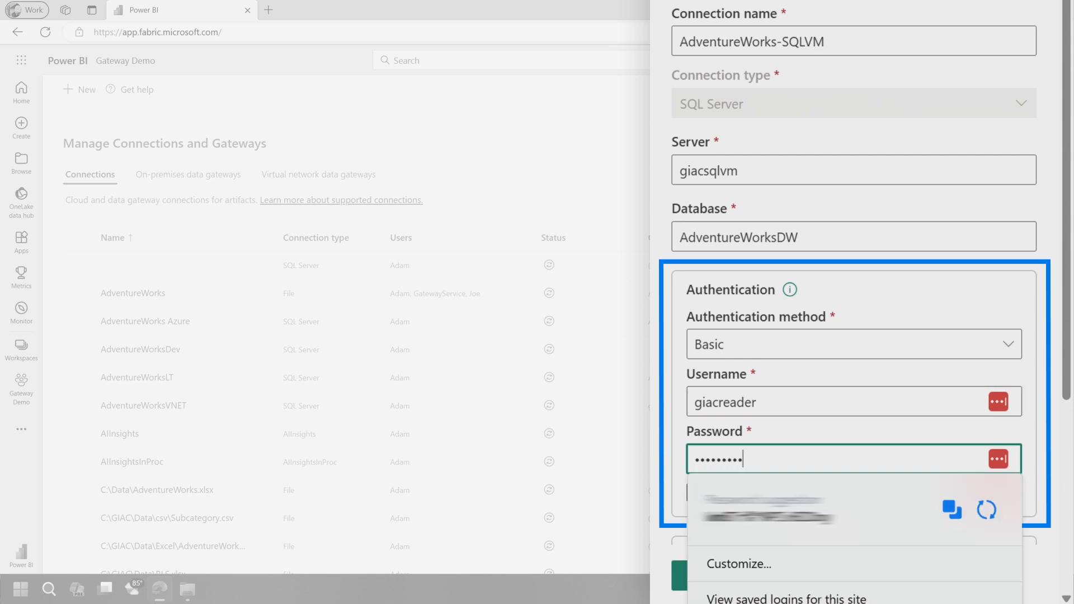
scroll(down, 3)
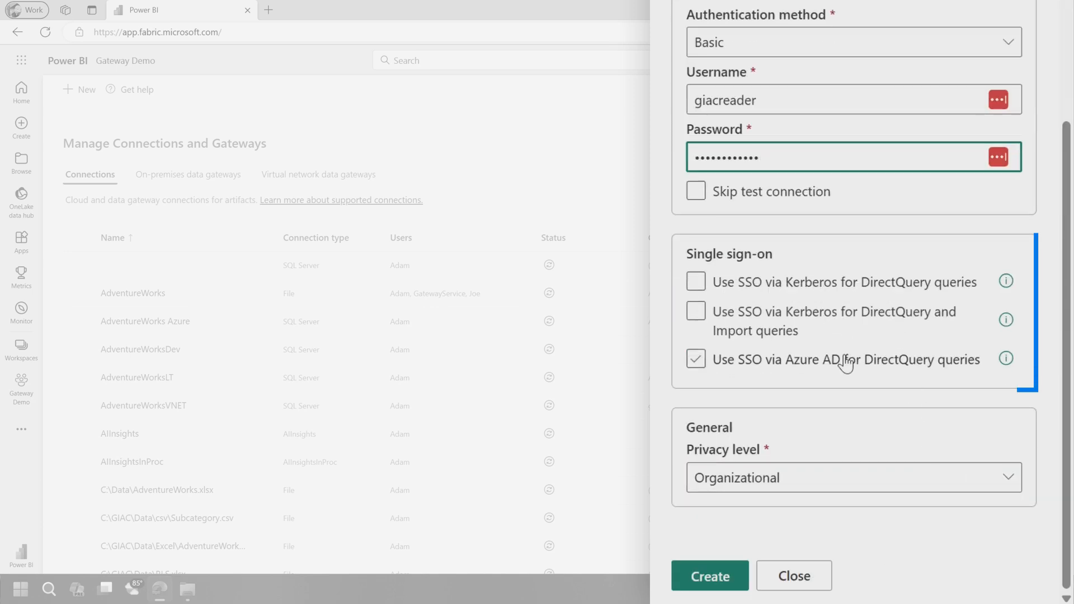
click(696, 359)
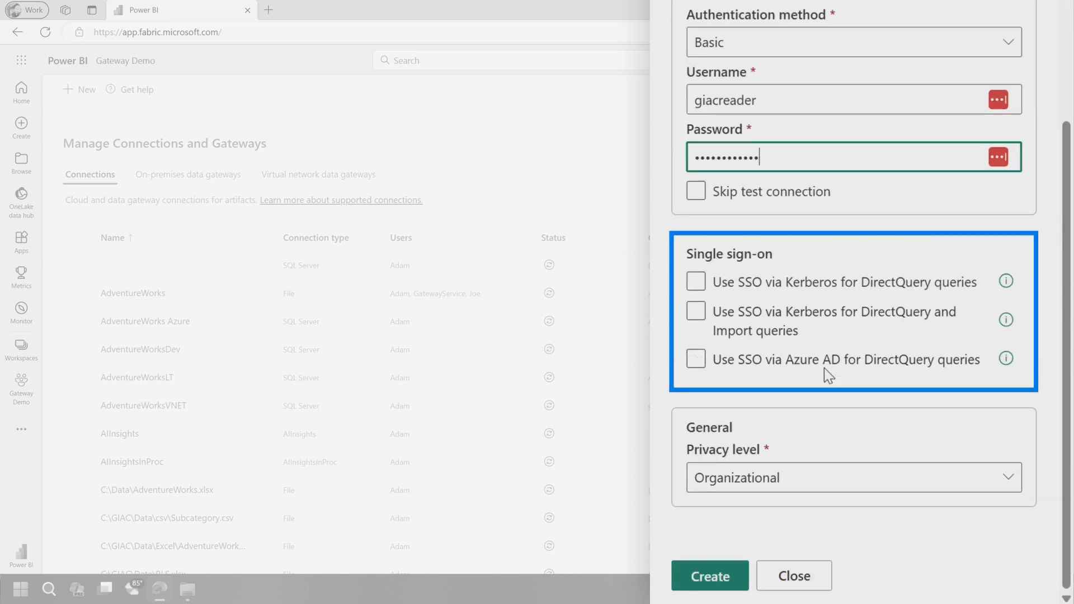
mouse_move(833, 402)
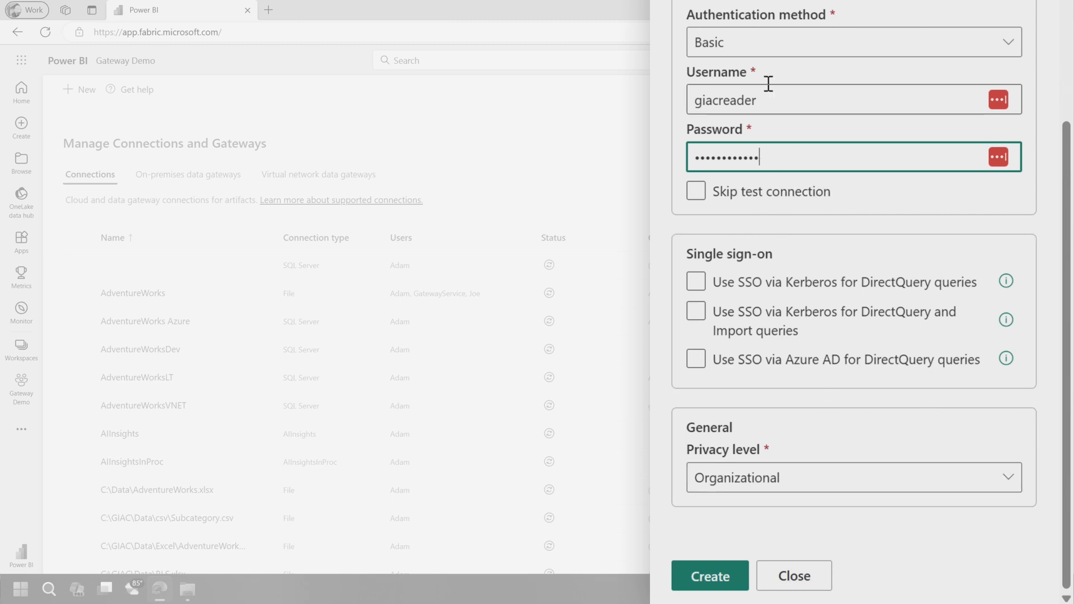
scroll(up, 3)
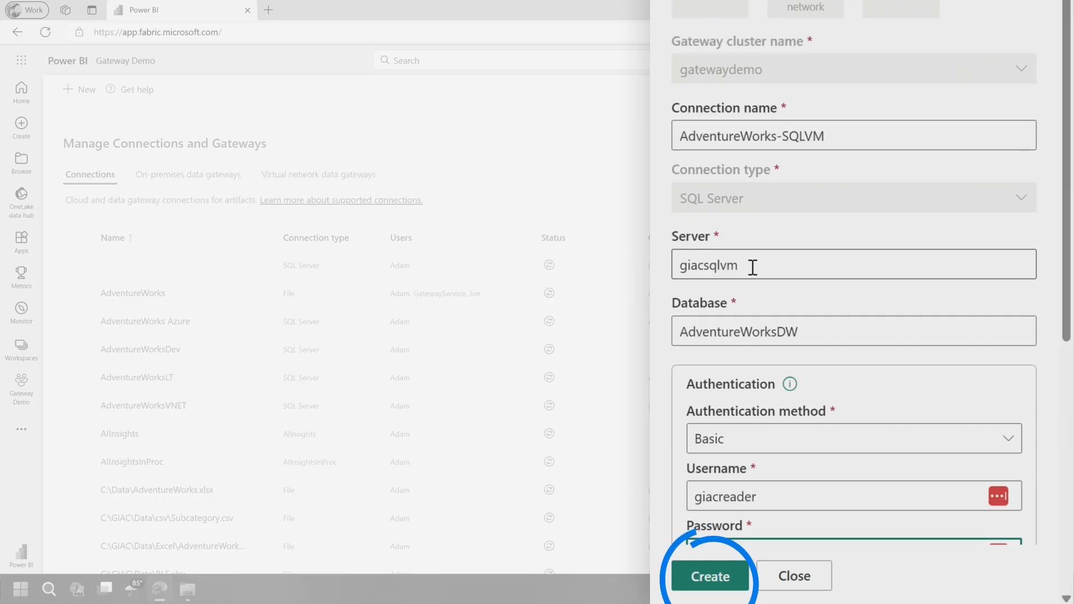
Step: Create the AdventureWorks-SQLVM connection and map the giacsqlvm SQL Server source to it
click(710, 577)
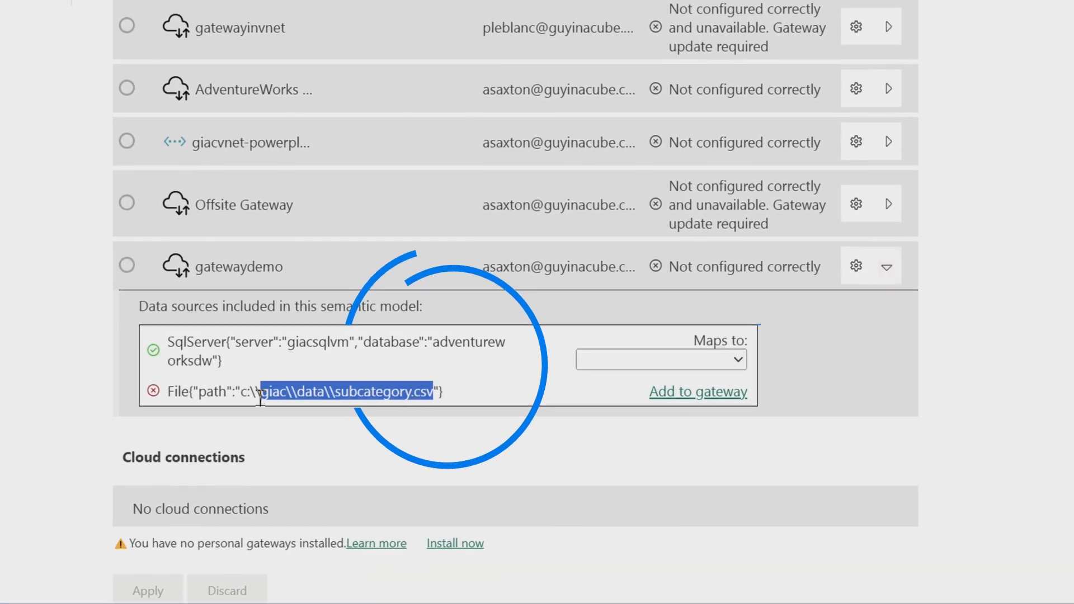
click(660, 360)
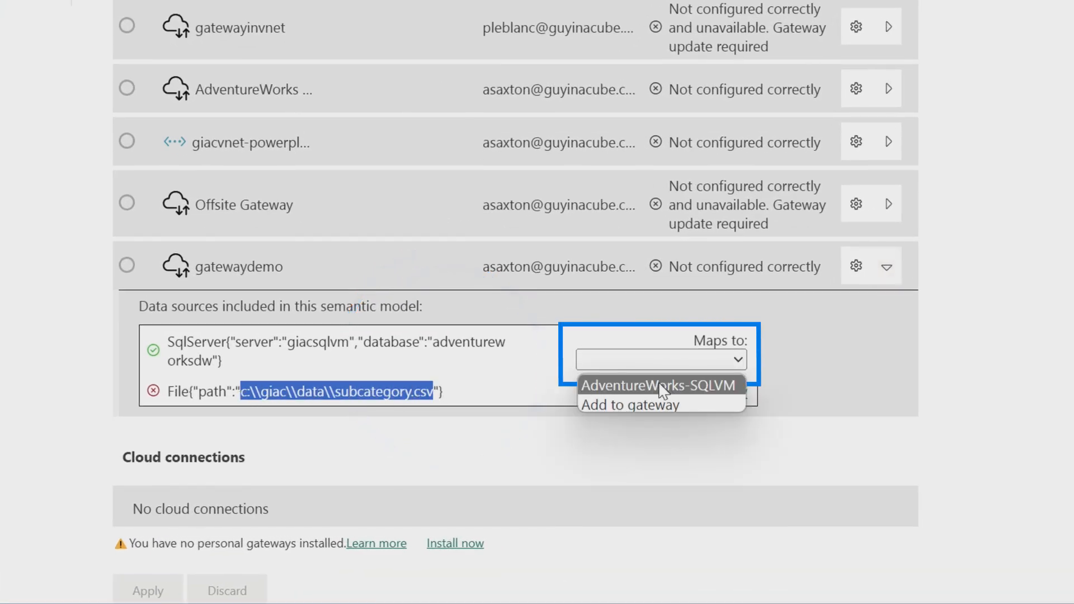
click(659, 385)
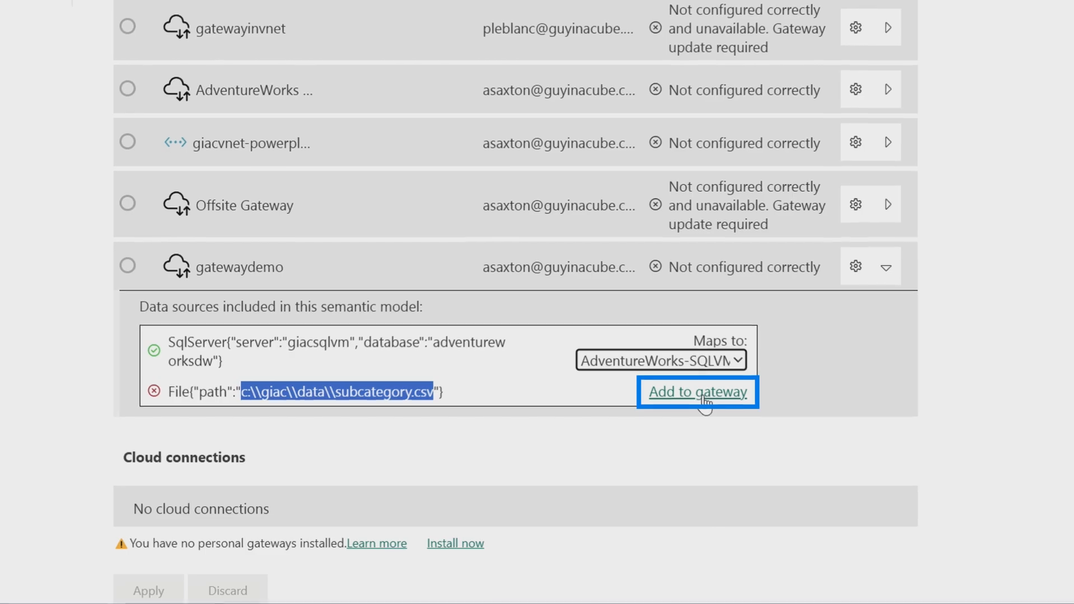
Step: Create the Subcategory CSV connection, map both sources under gatewaydemo, and apply
click(697, 391)
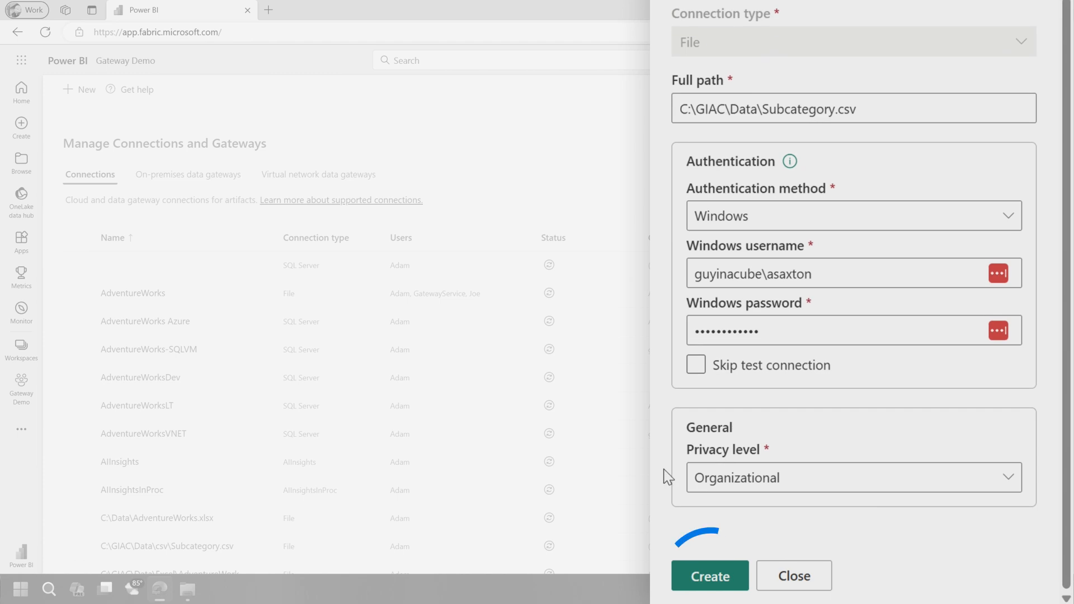
click(709, 576)
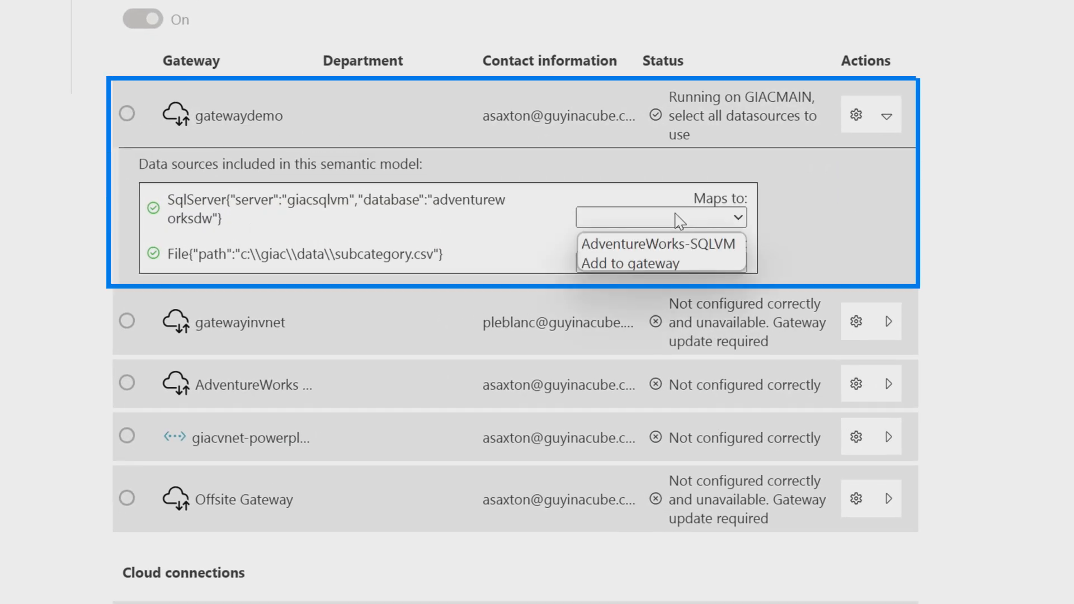
click(660, 244)
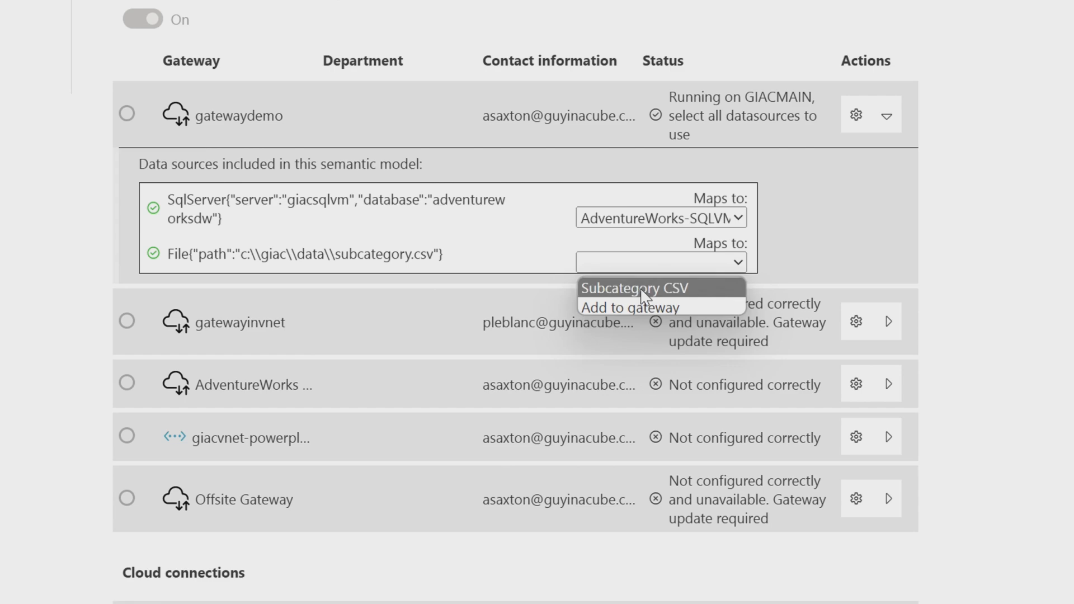
click(626, 288)
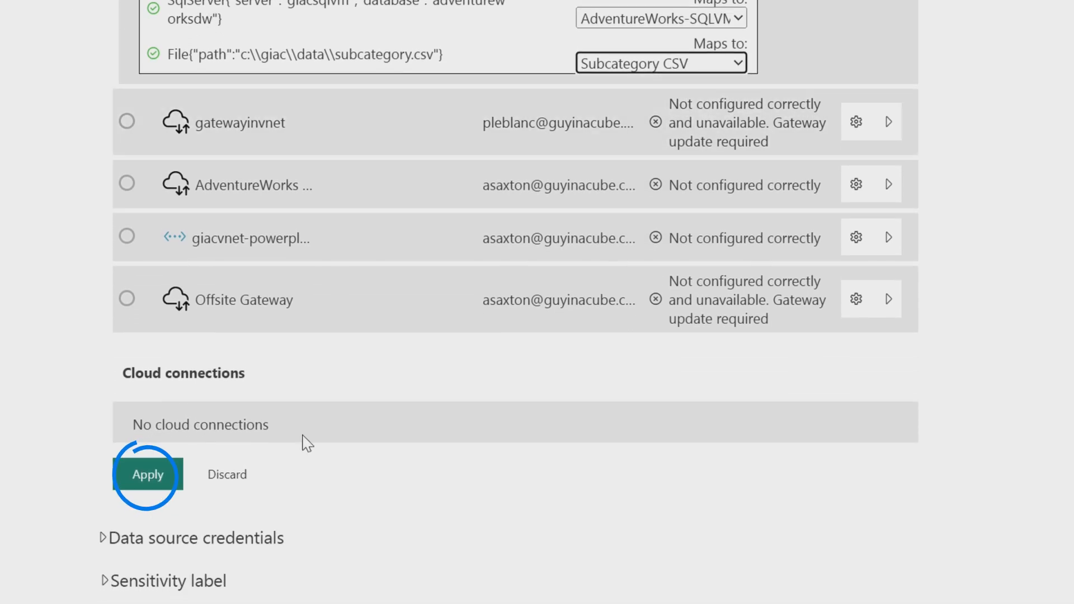
click(147, 474)
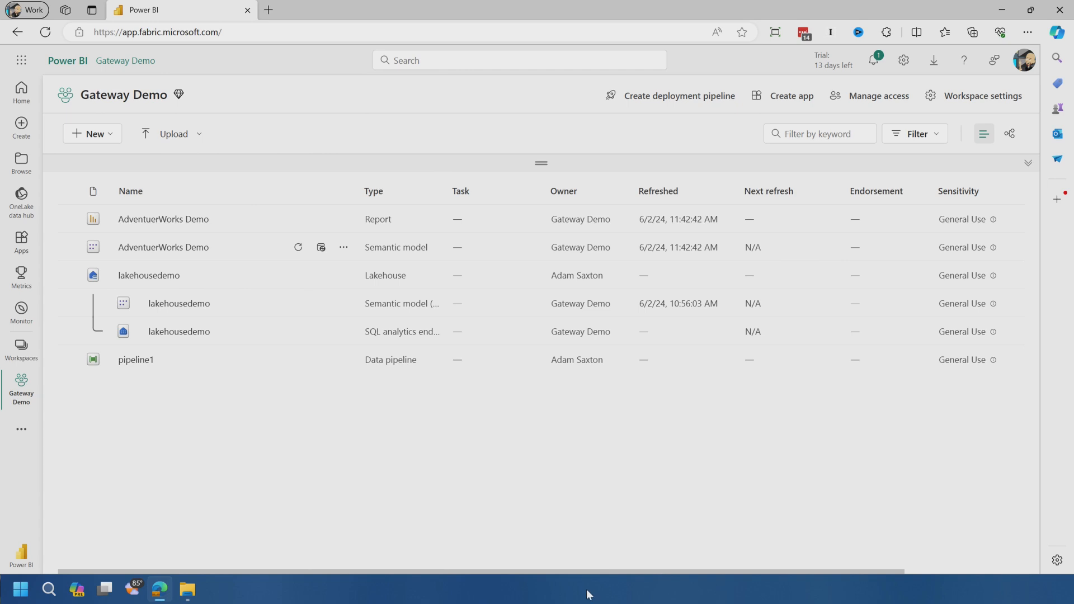
mouse_move(586, 593)
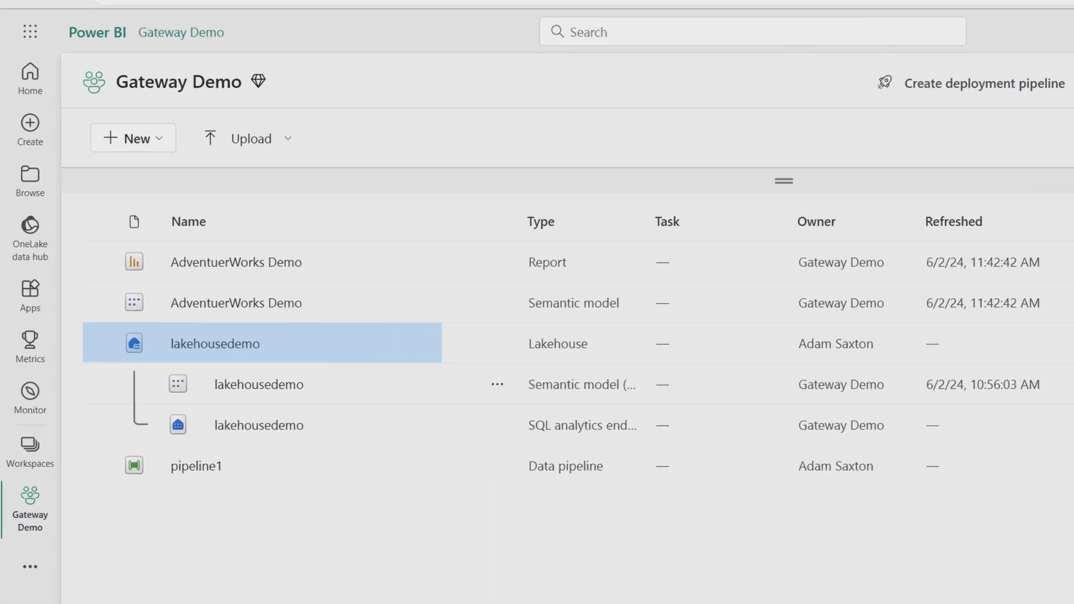
Step: Open the lakehousedemo lakehouse and start a new shortcut in its Tables folder
click(214, 343)
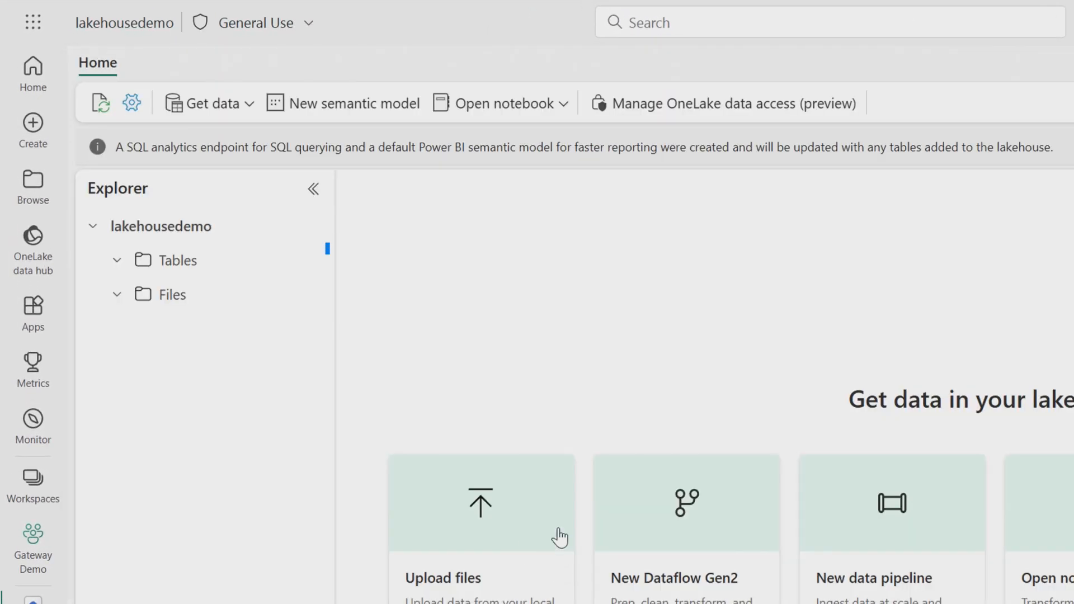
click(310, 260)
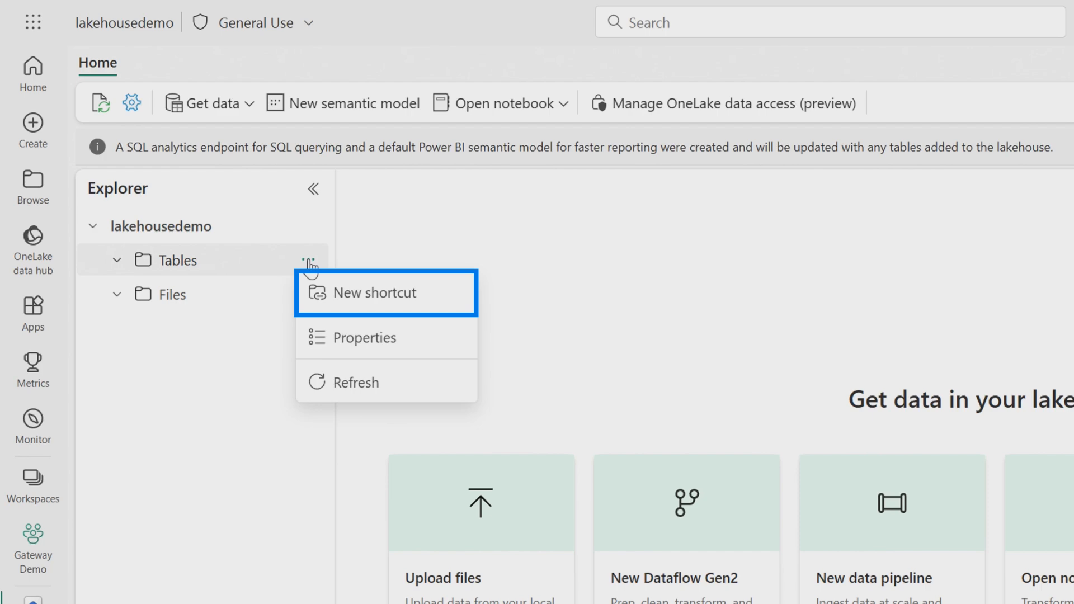
click(367, 292)
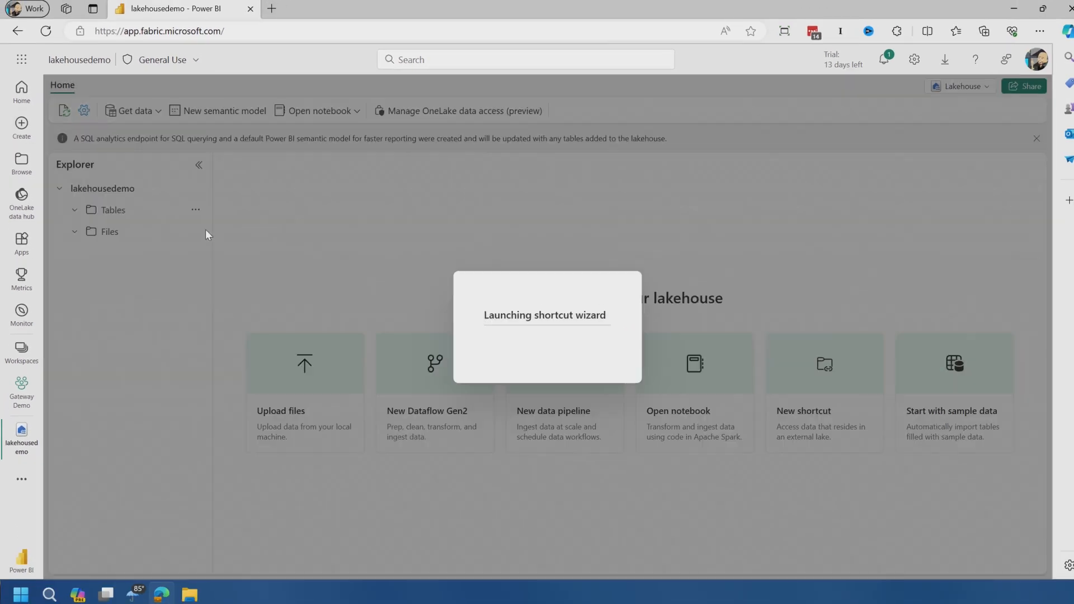
click(823, 377)
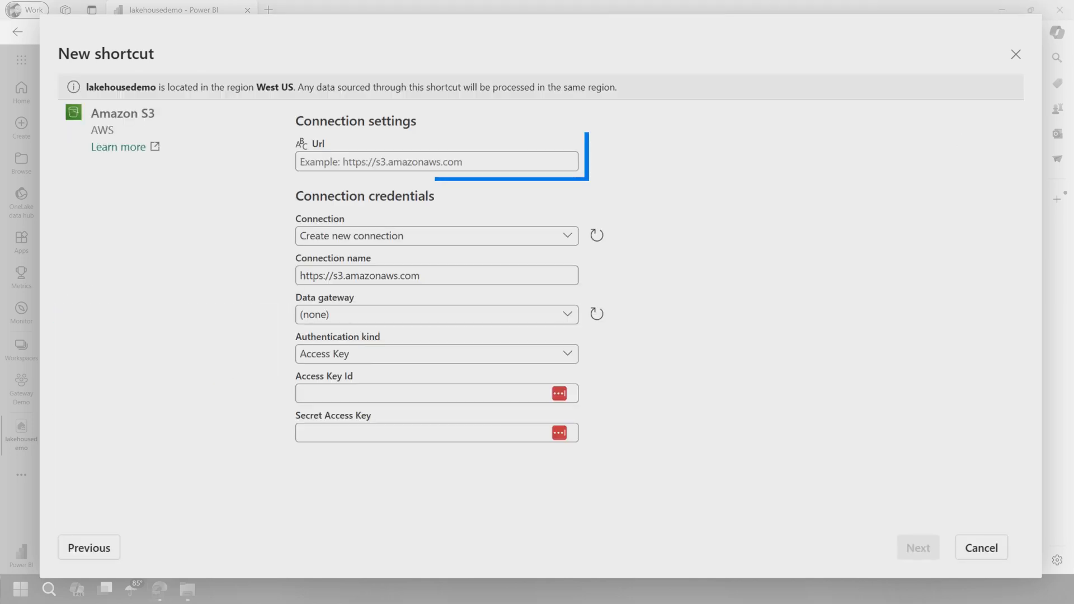
text(https://giacstorage.s3.us-west-2.amazonaws.com/)
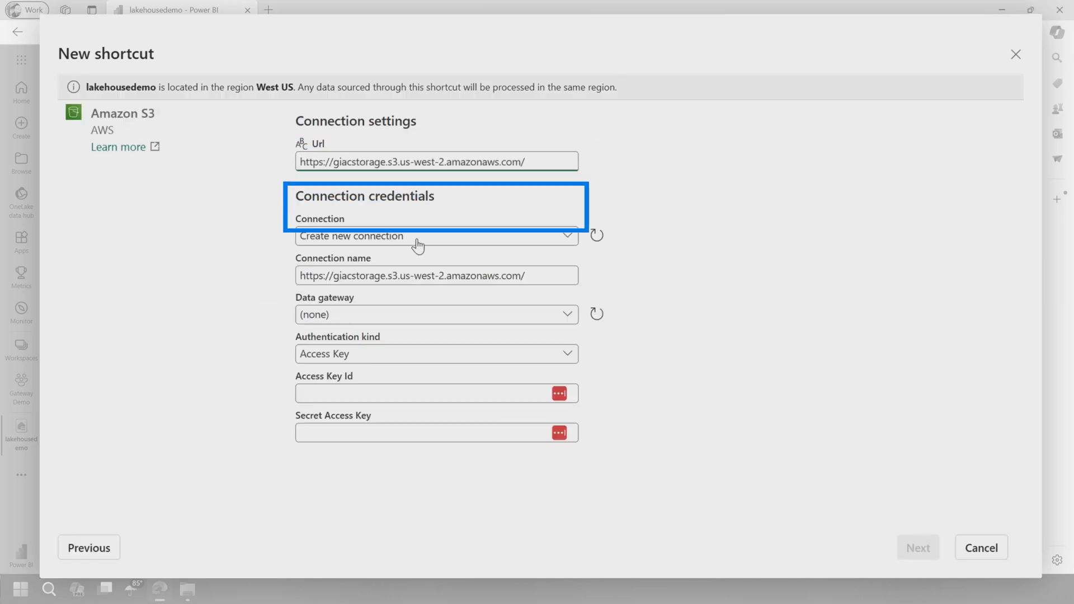
click(436, 275)
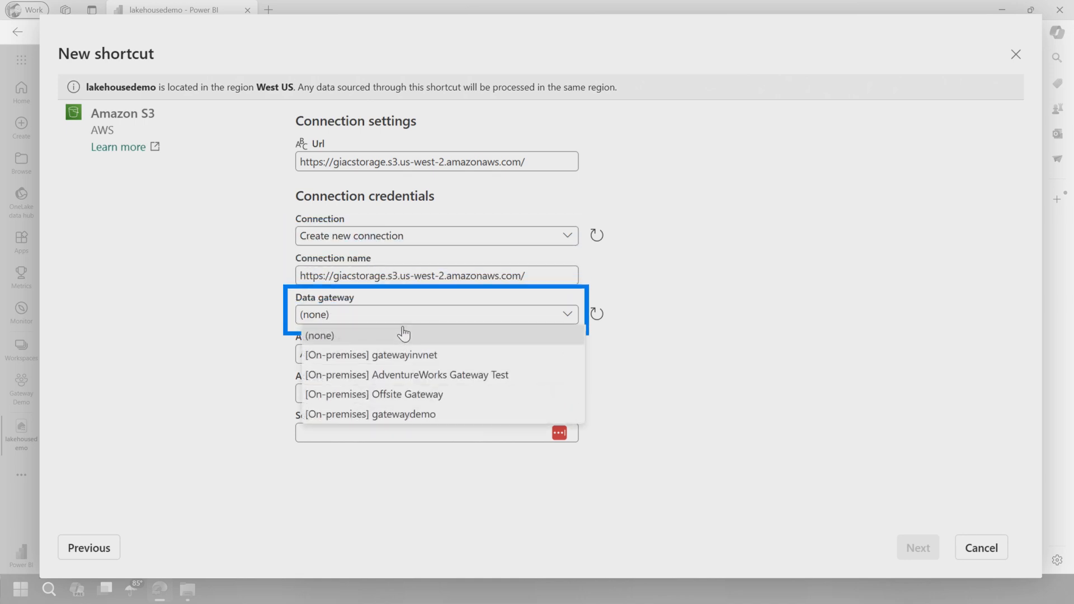
mouse_move(394, 419)
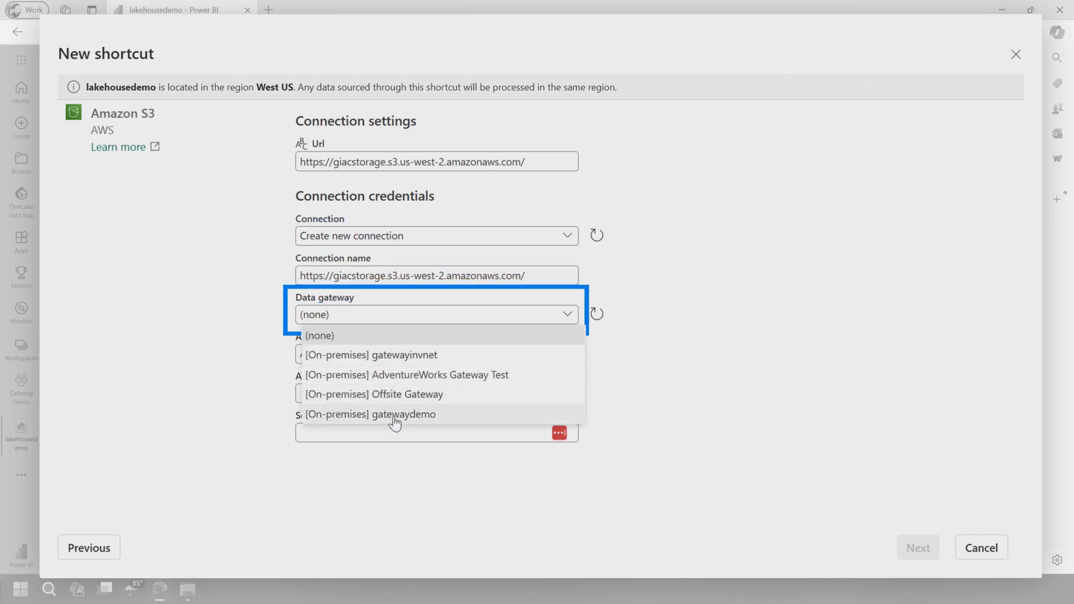
click(369, 415)
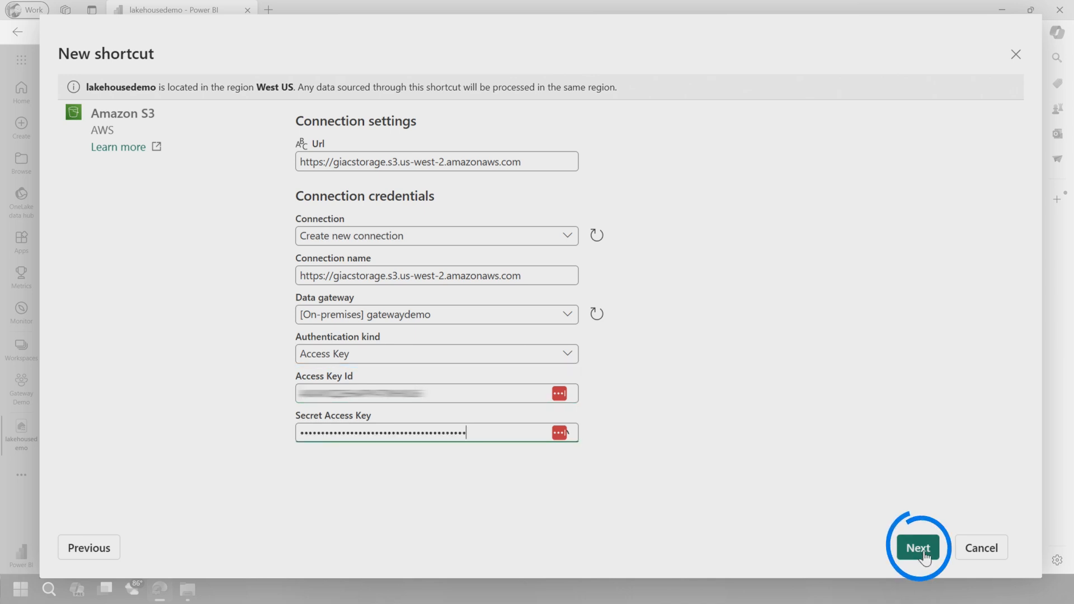
click(918, 547)
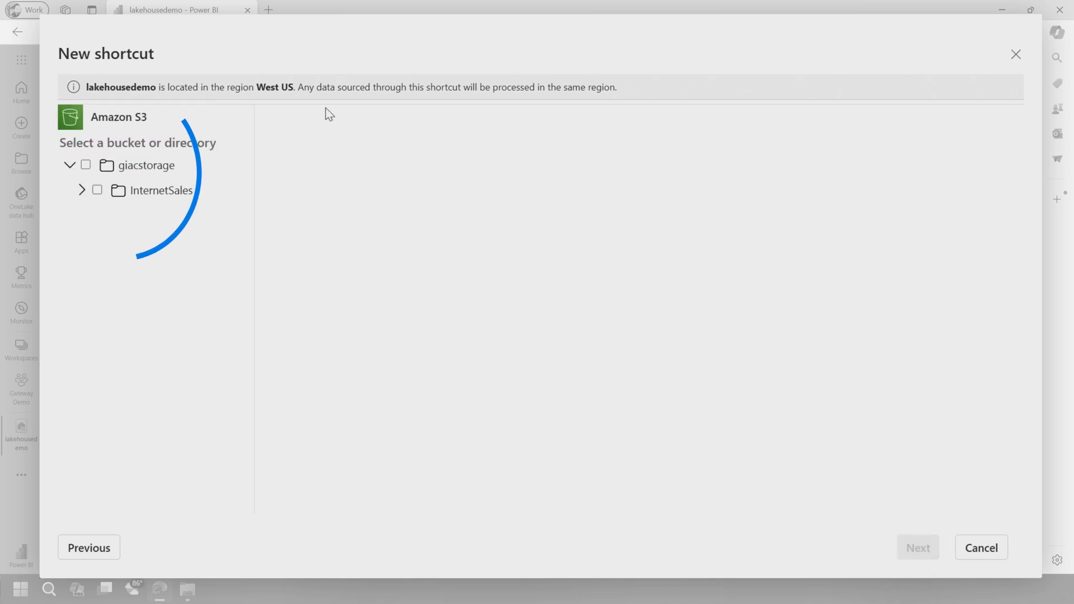
Step: Select the InternetSales folder from giacstorage and create the shortcut
click(162, 190)
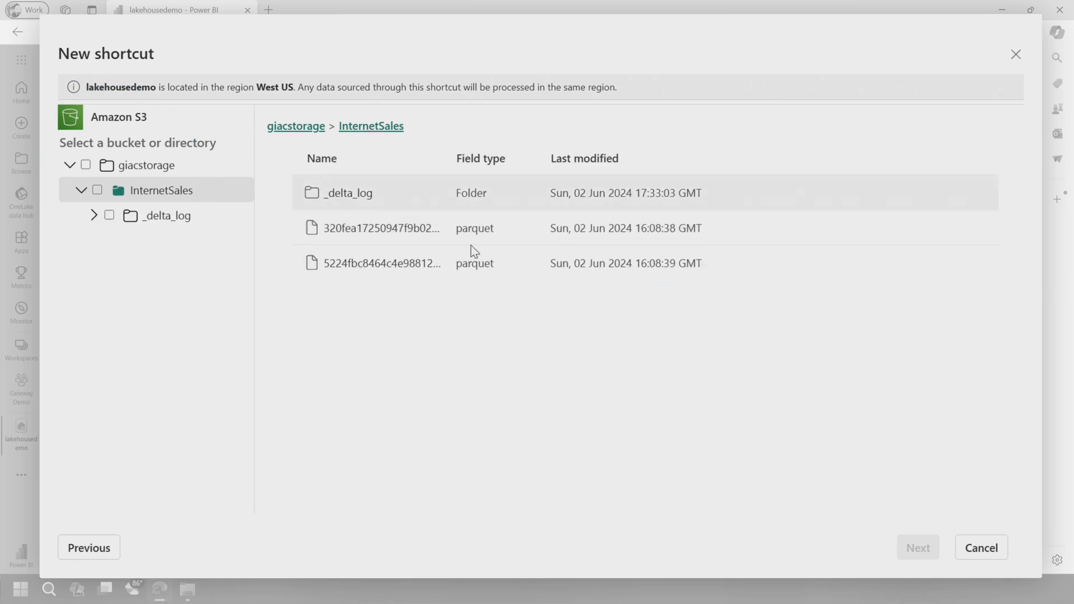
mouse_move(497, 263)
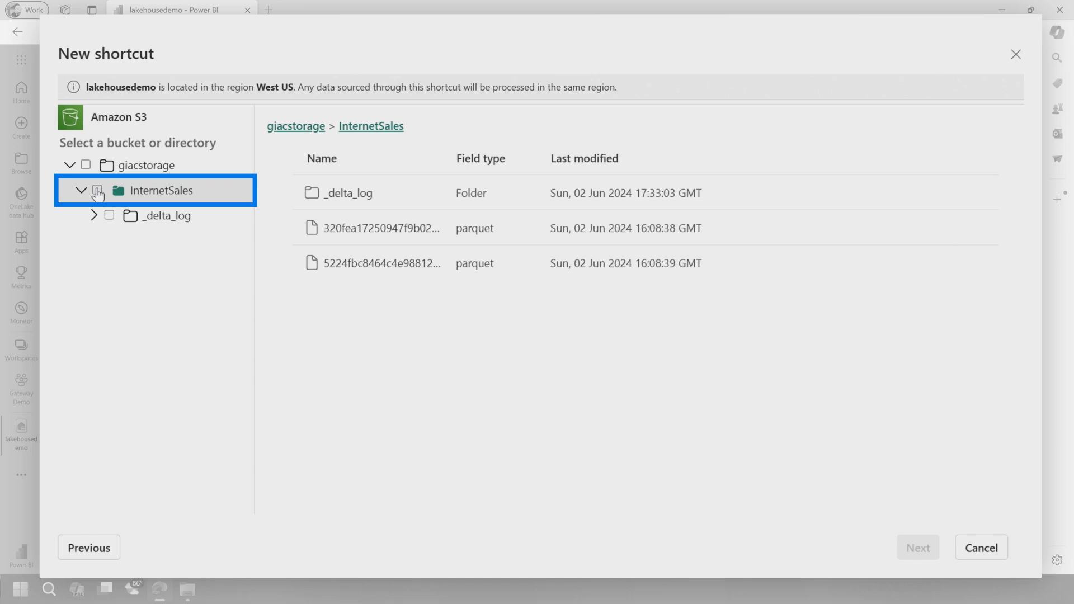
click(917, 547)
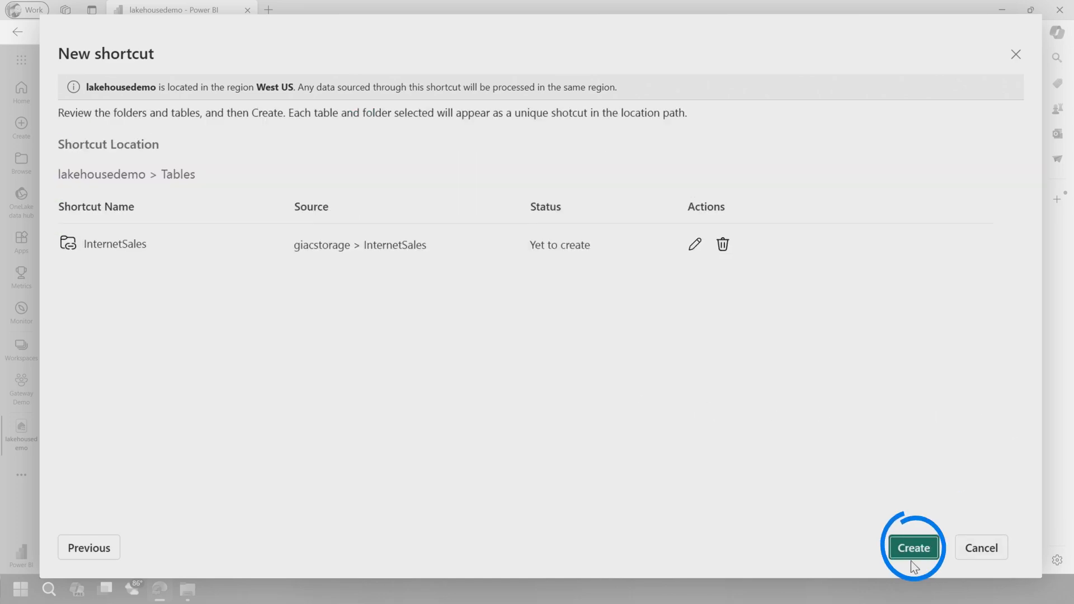
click(913, 547)
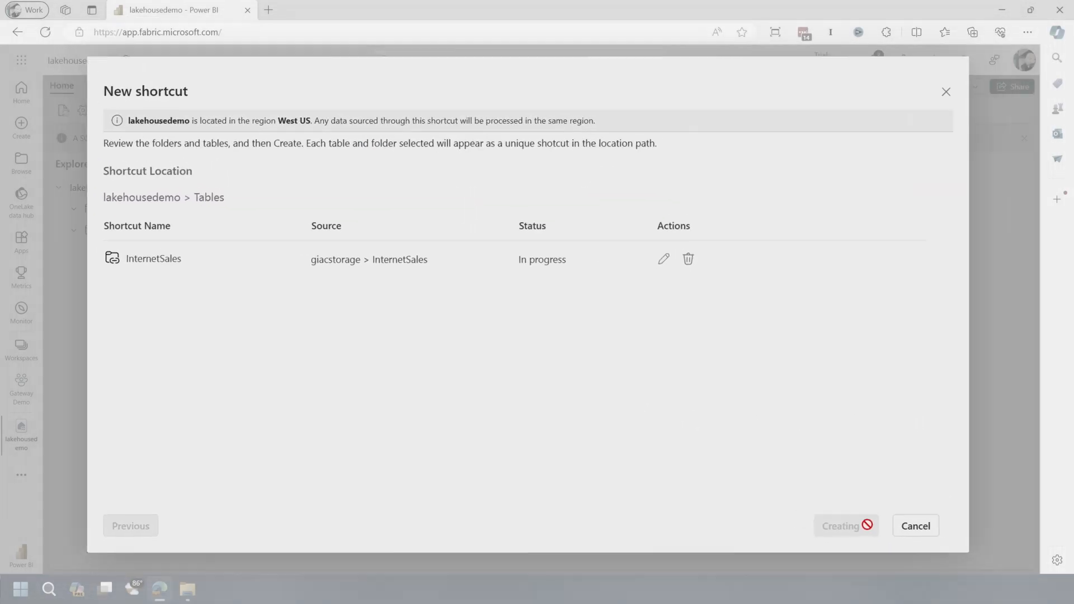
click(843, 525)
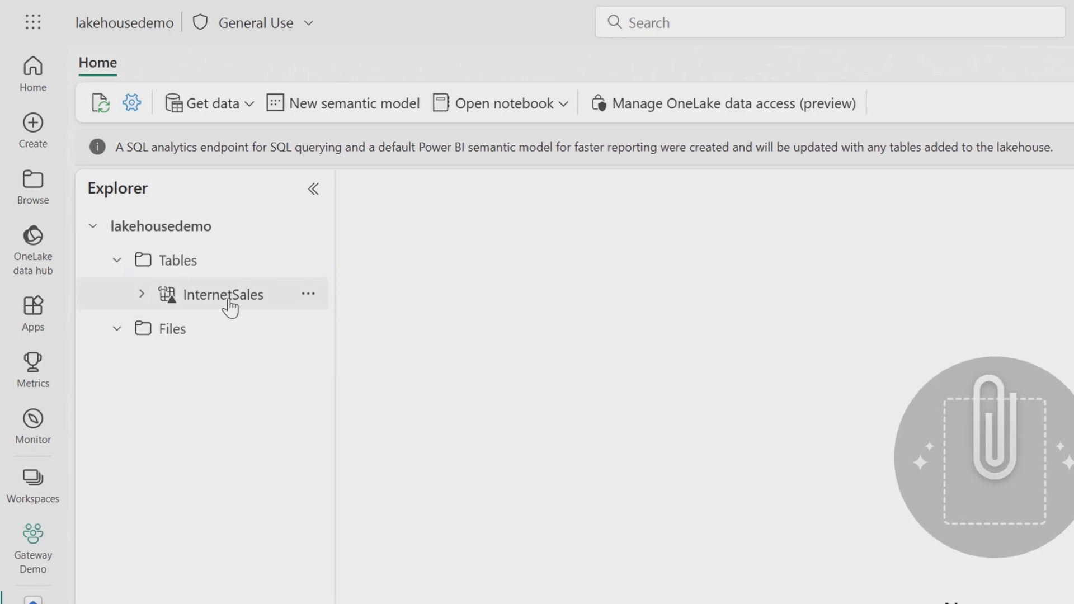
Step: Preview the InternetSales table's first 1000 sales rows in the Explorer
click(229, 294)
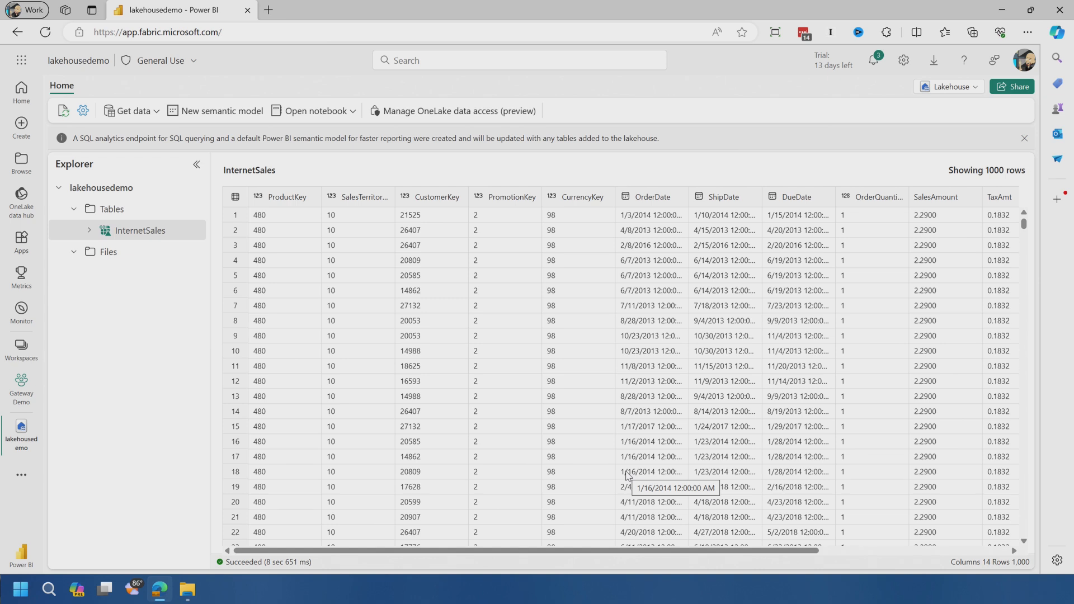
mouse_move(400, 173)
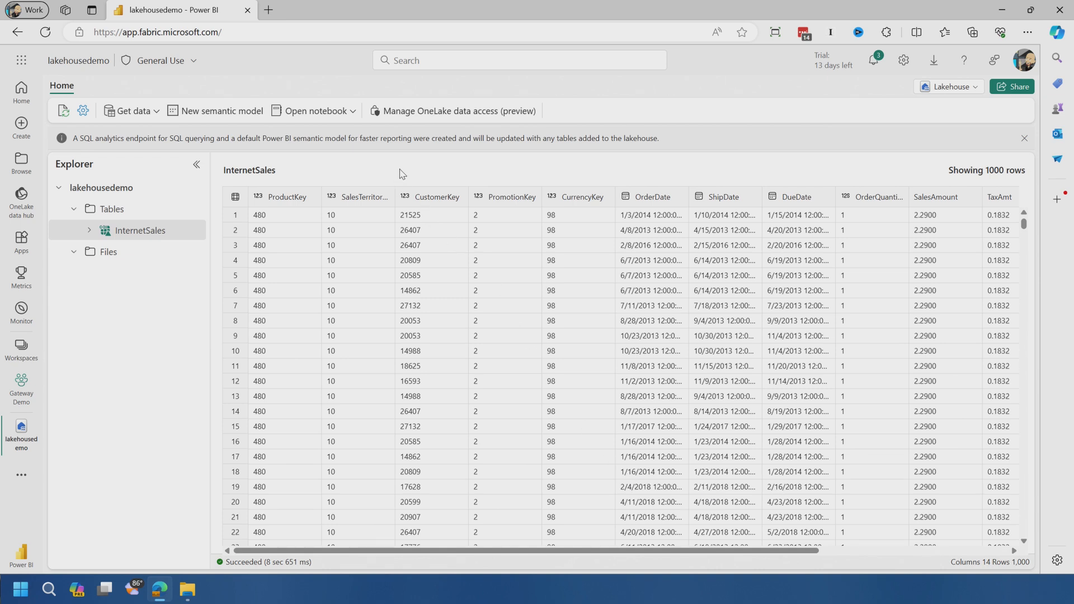
mouse_move(415, 175)
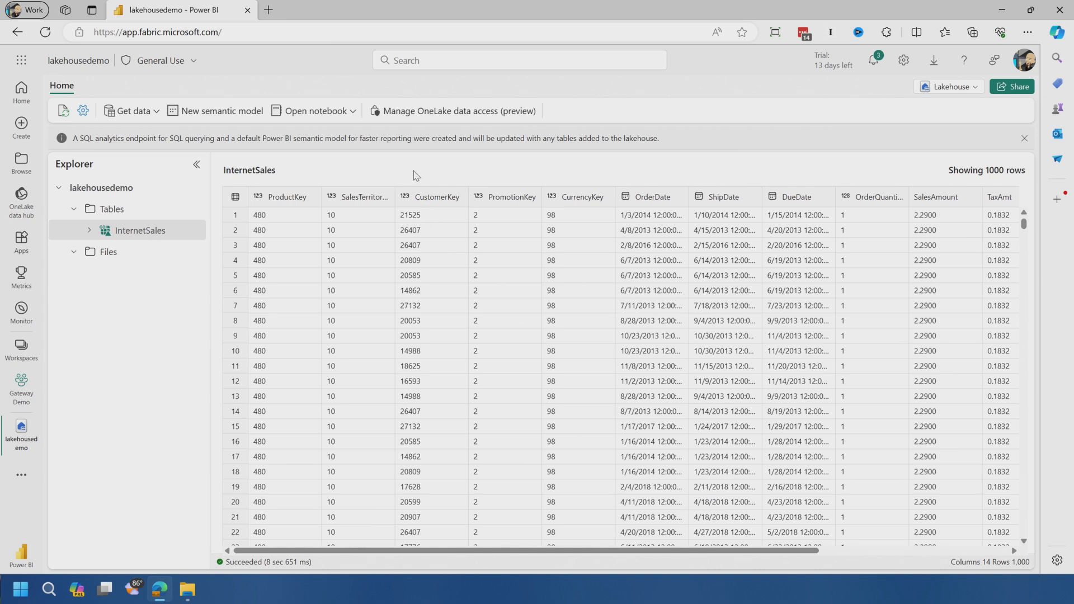